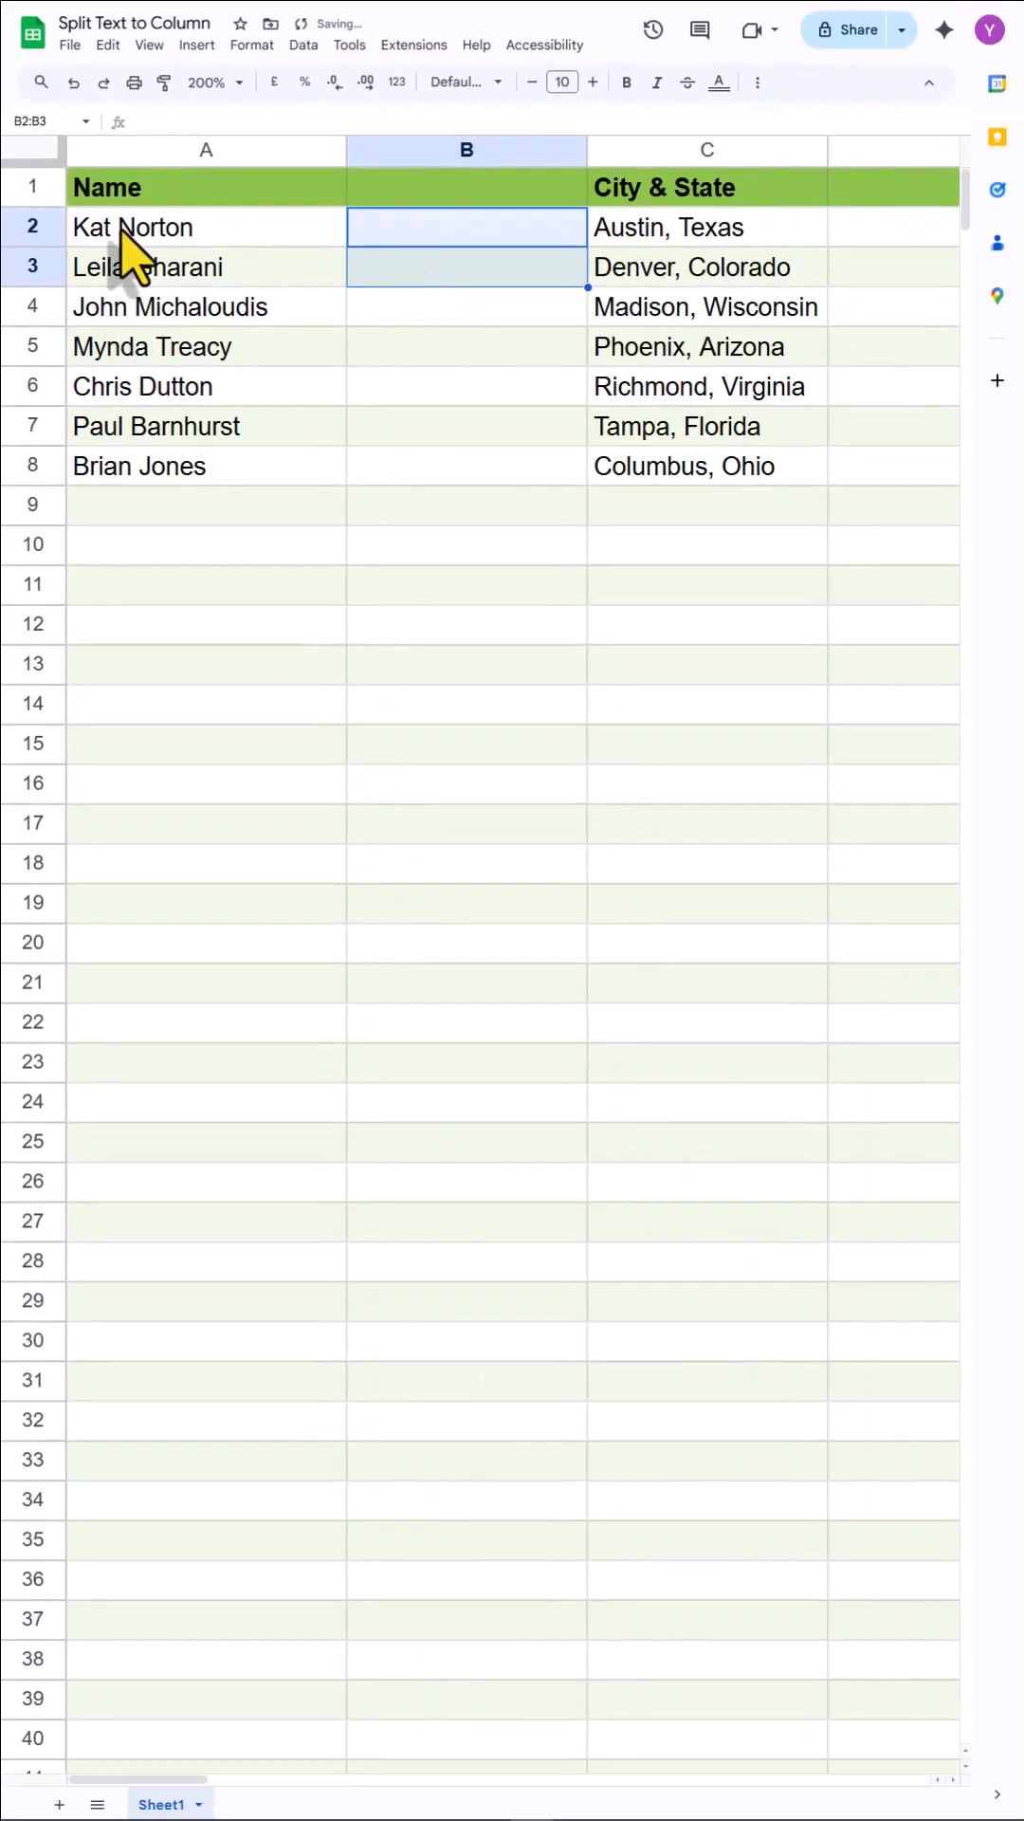
- Split column A via Data > Split text to columns, separator detected automatically
drag(133, 226, 133, 467)
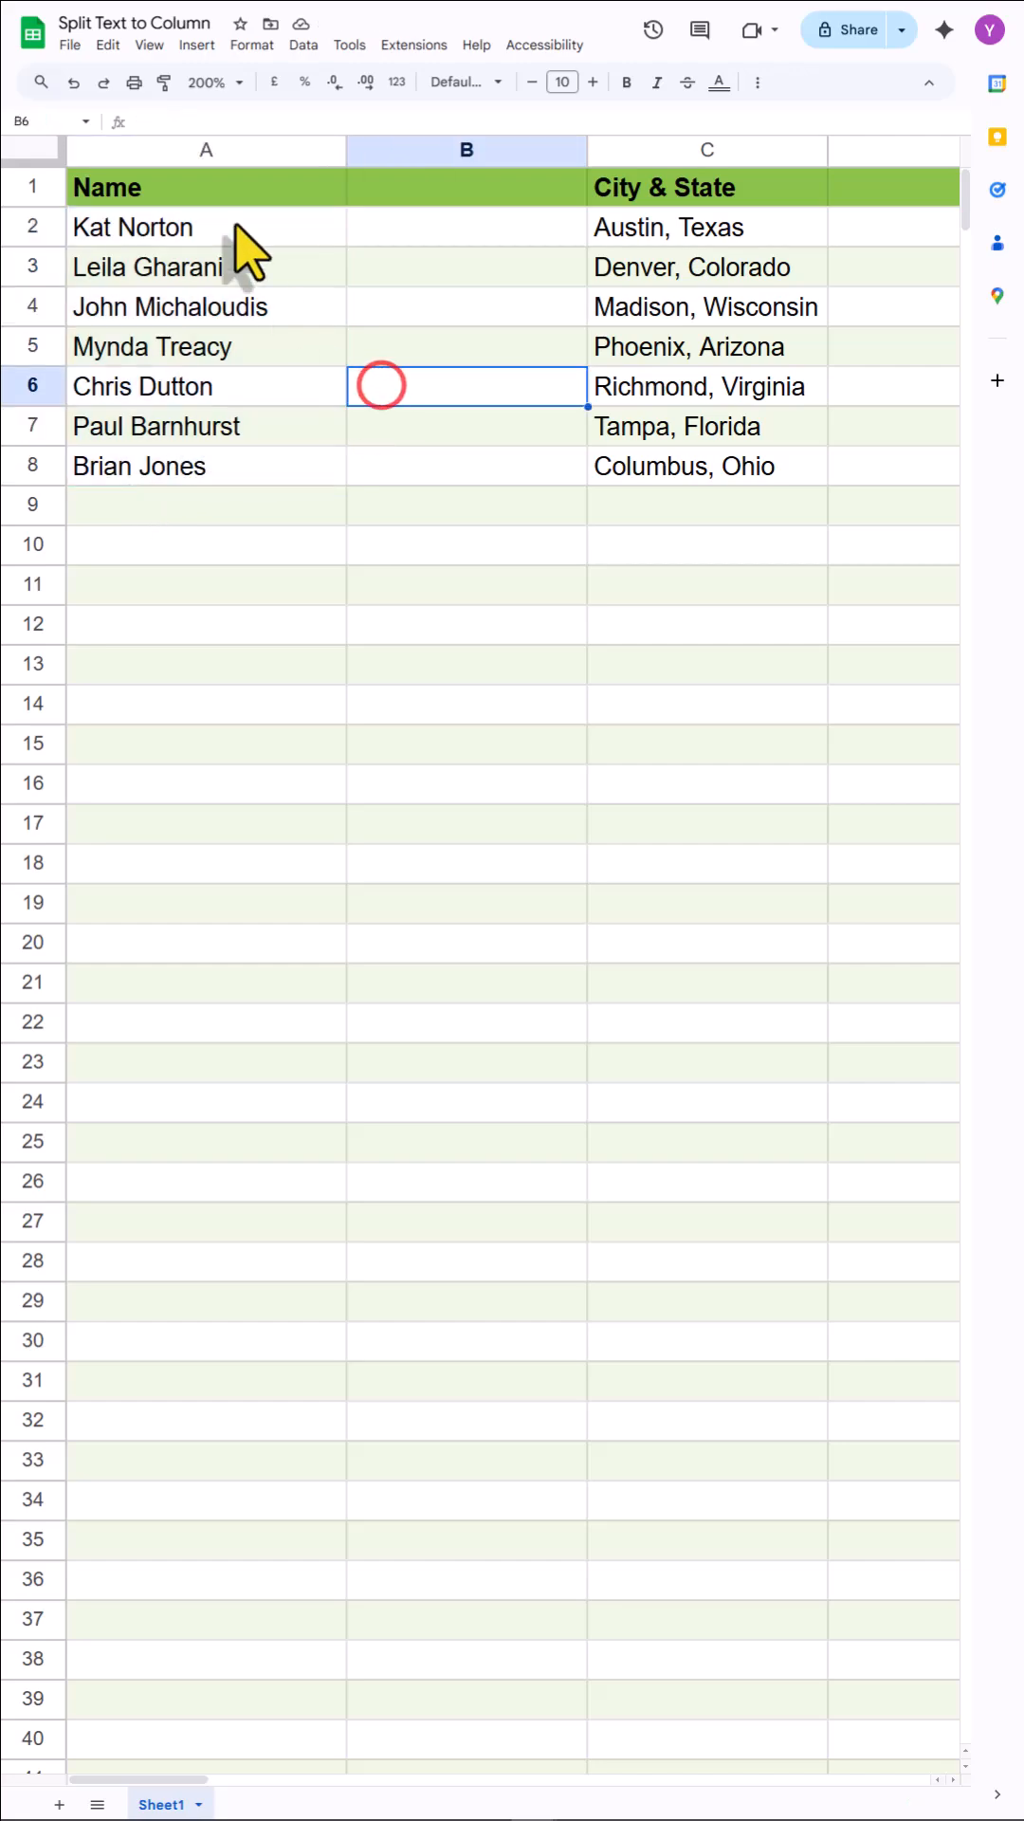
click(205, 150)
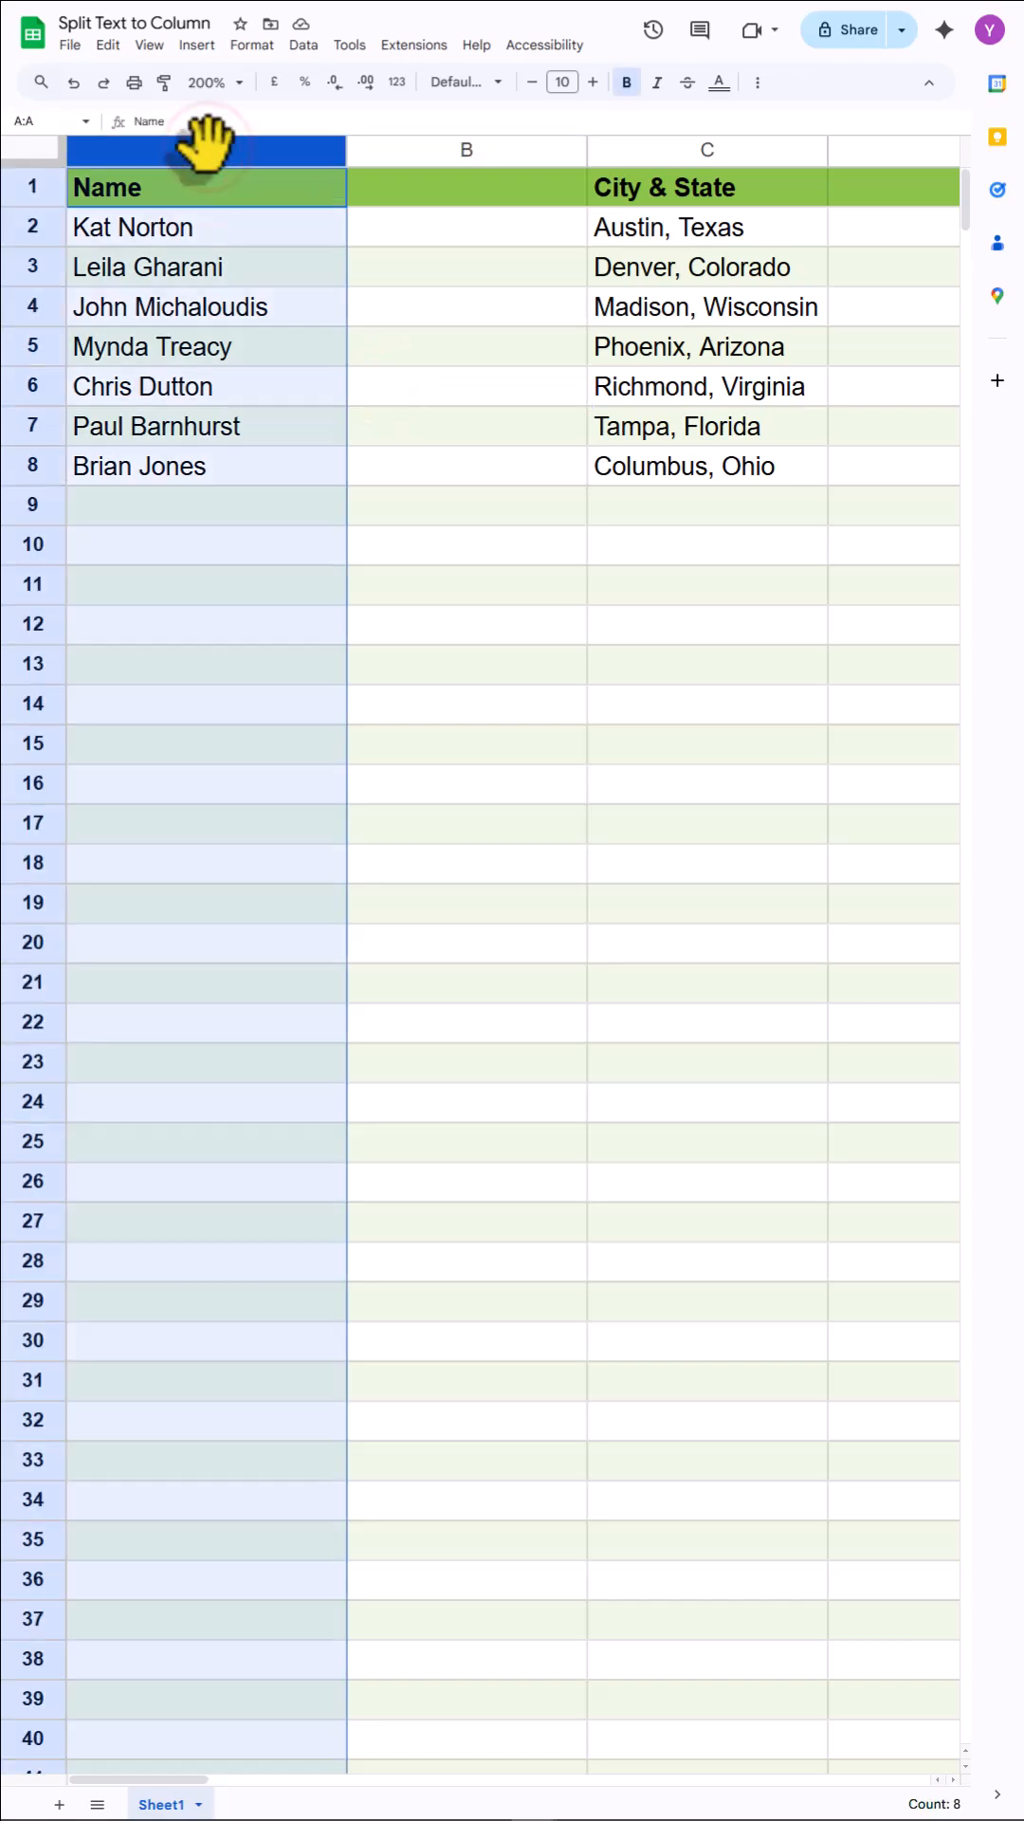
click(303, 45)
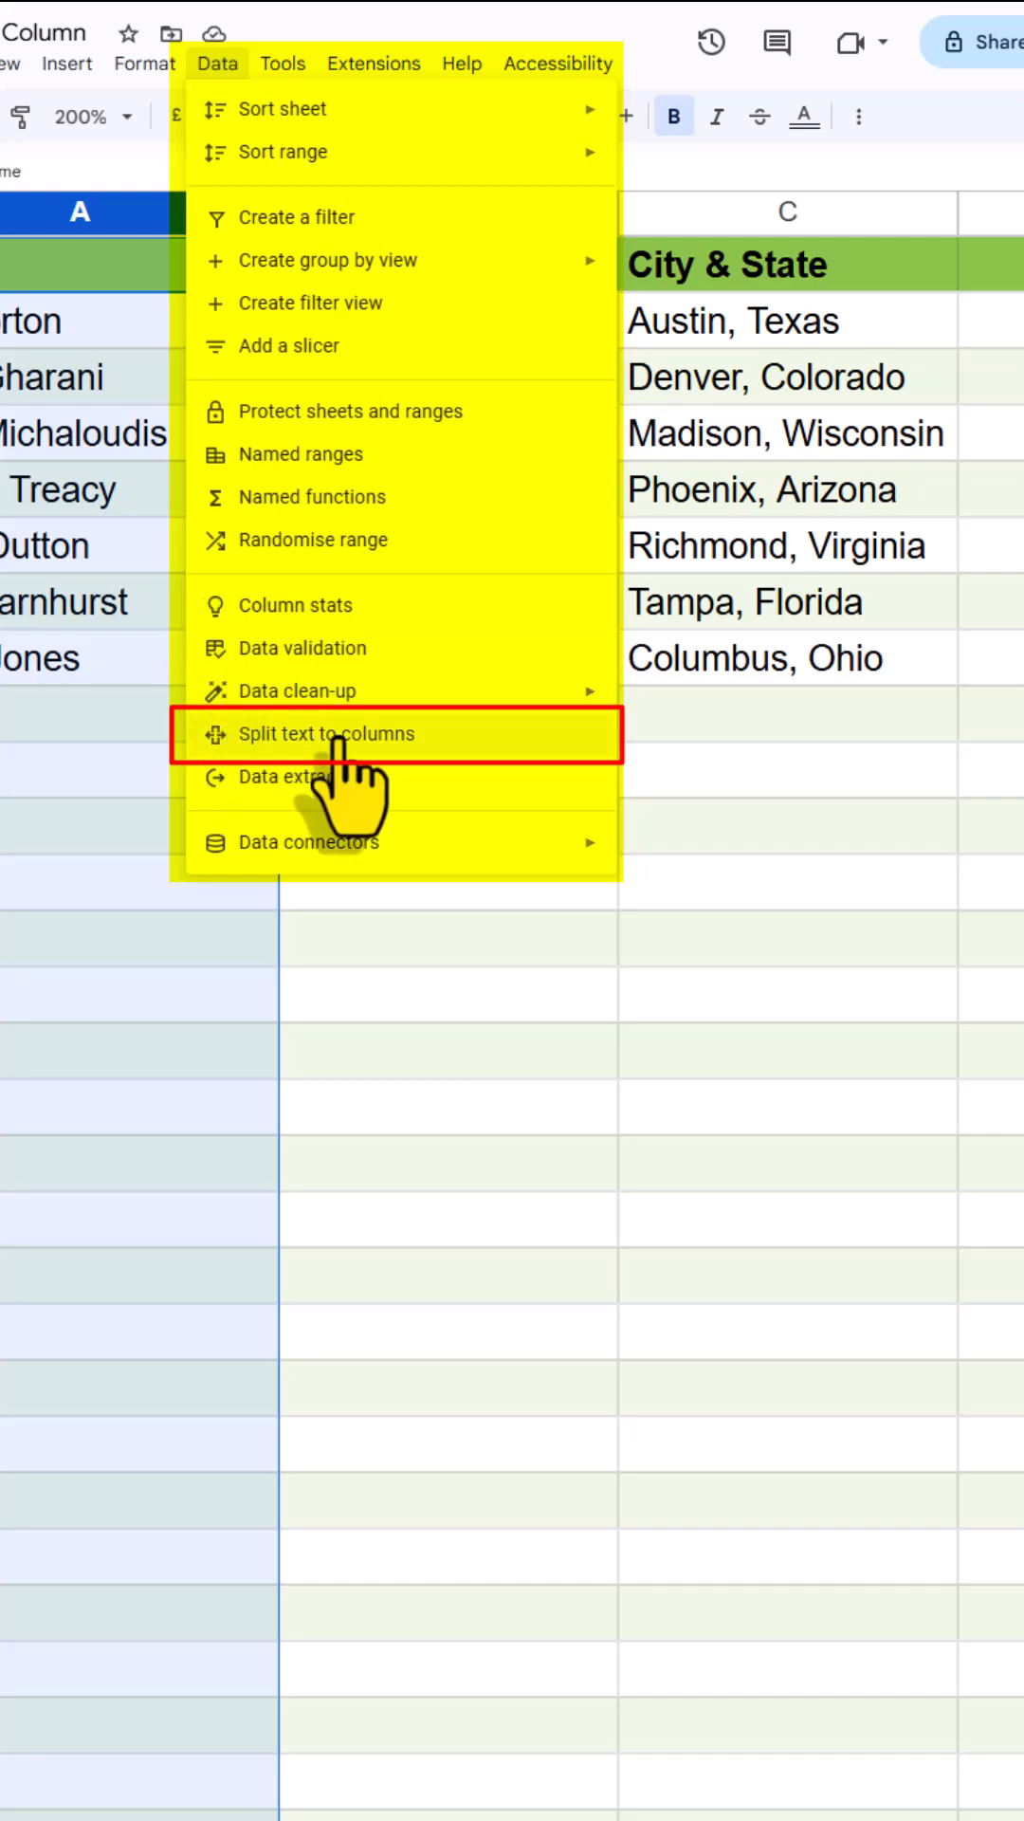
click(326, 732)
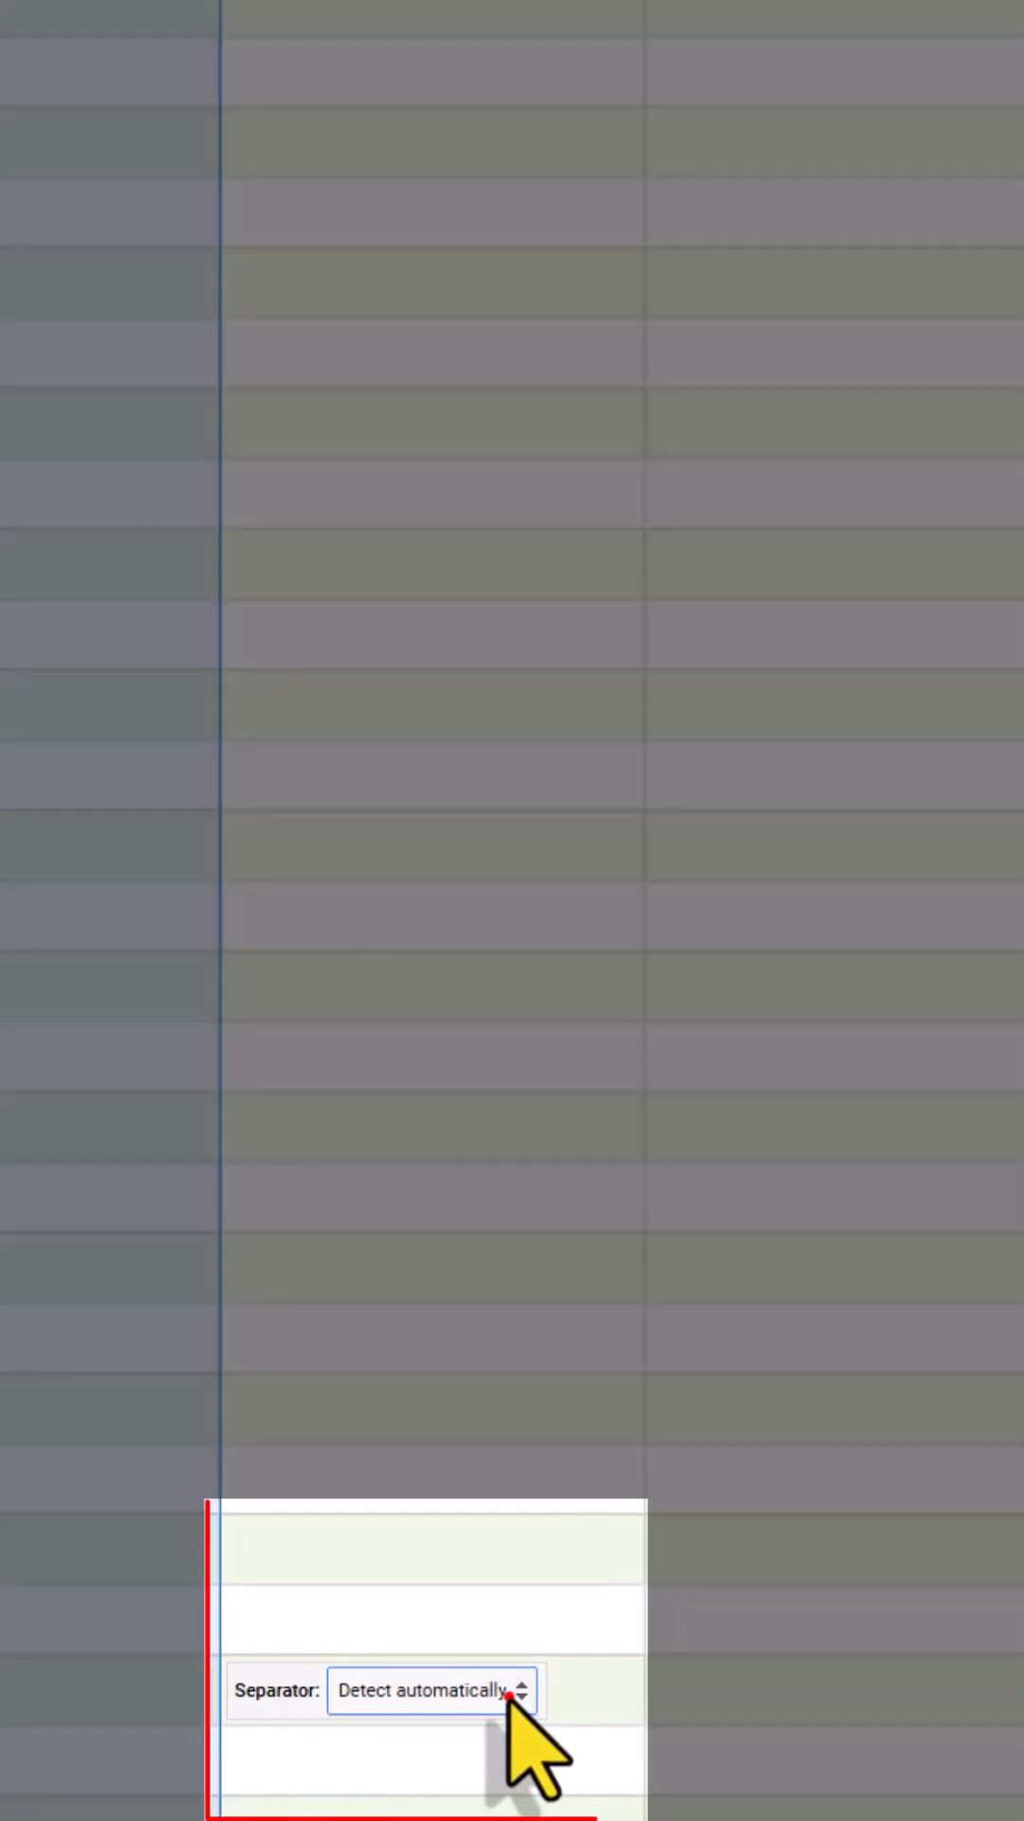
click(431, 1692)
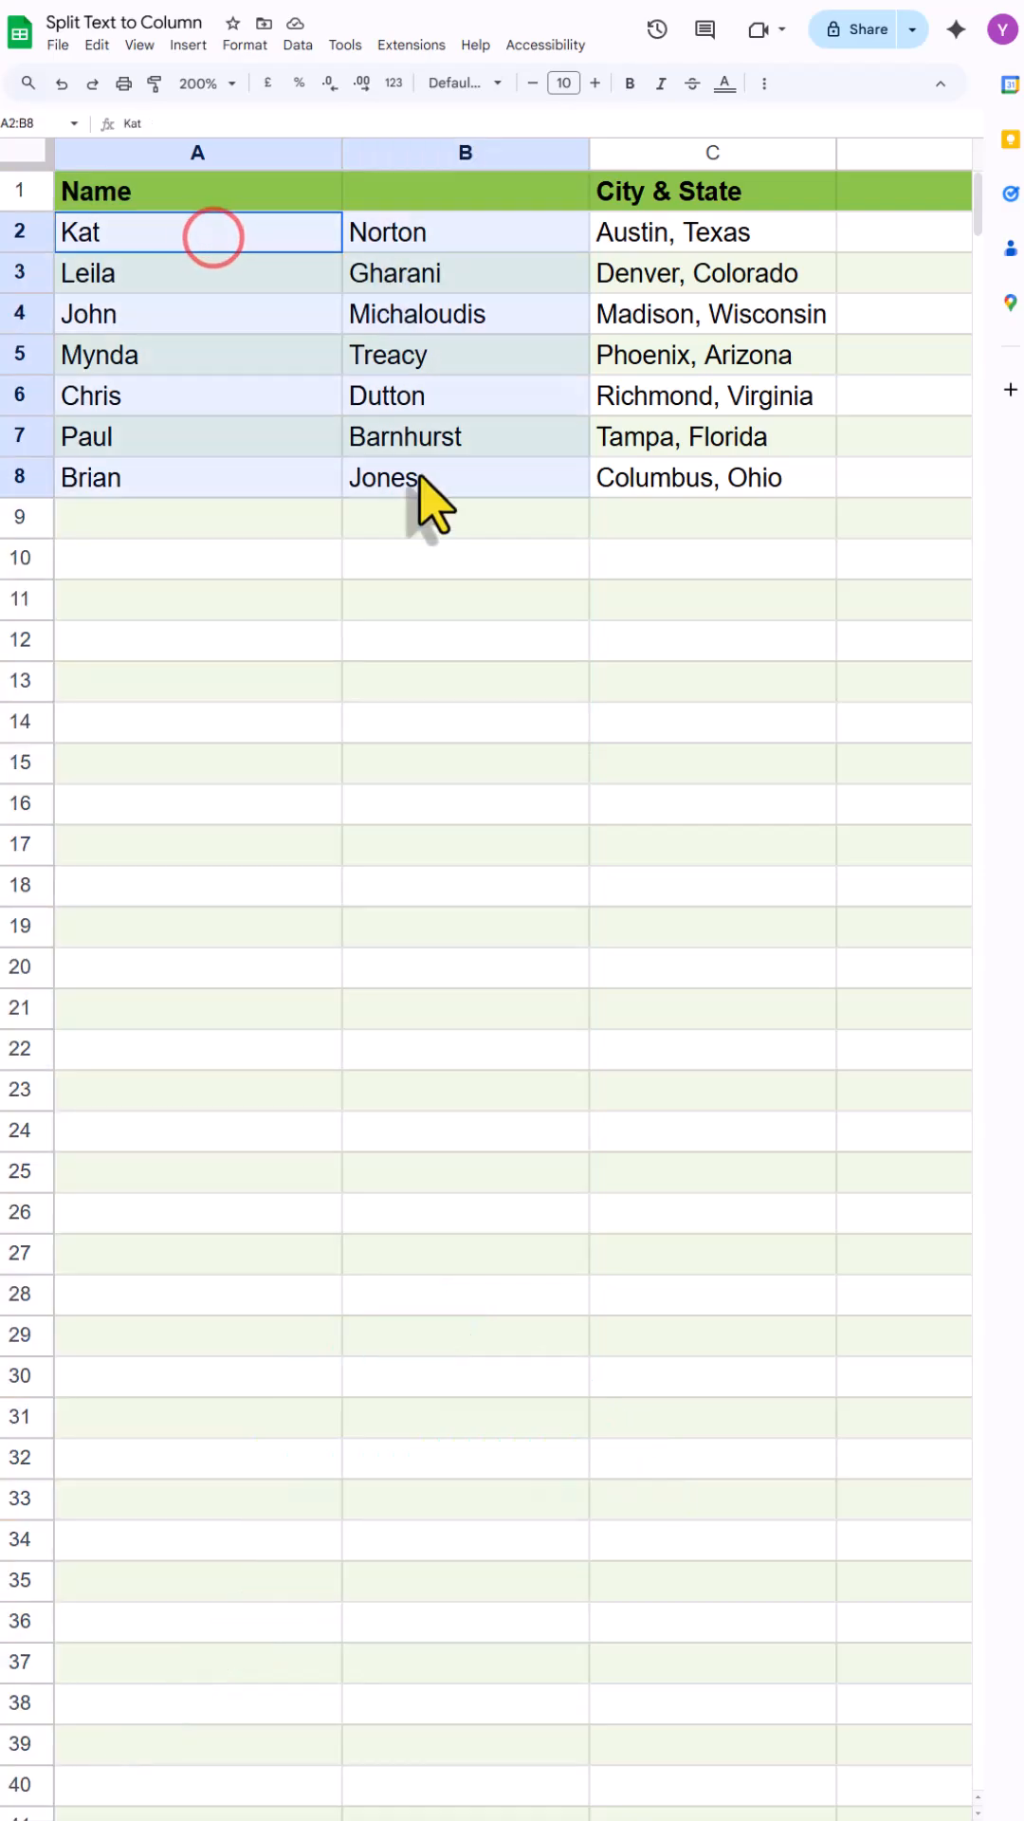
- Rename A1 to 'First Name' and enter 'Last Name' as the B1 header
click(91, 190)
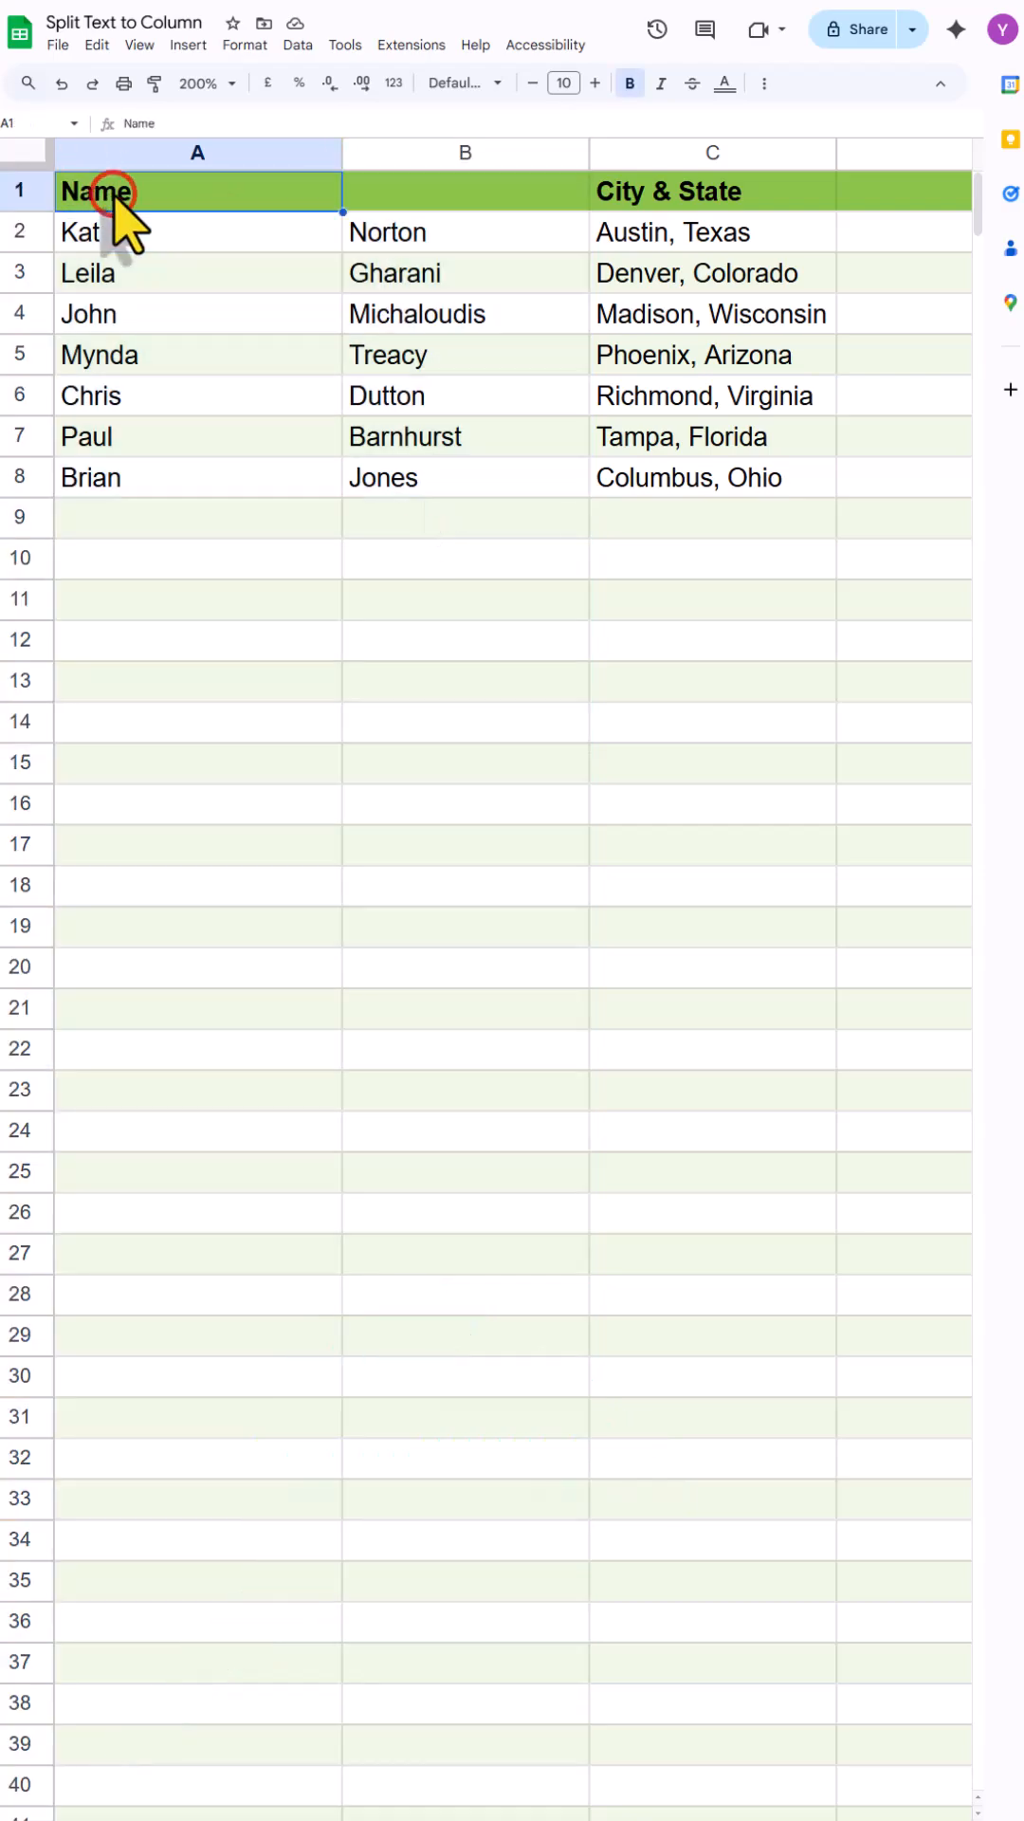
text(F)
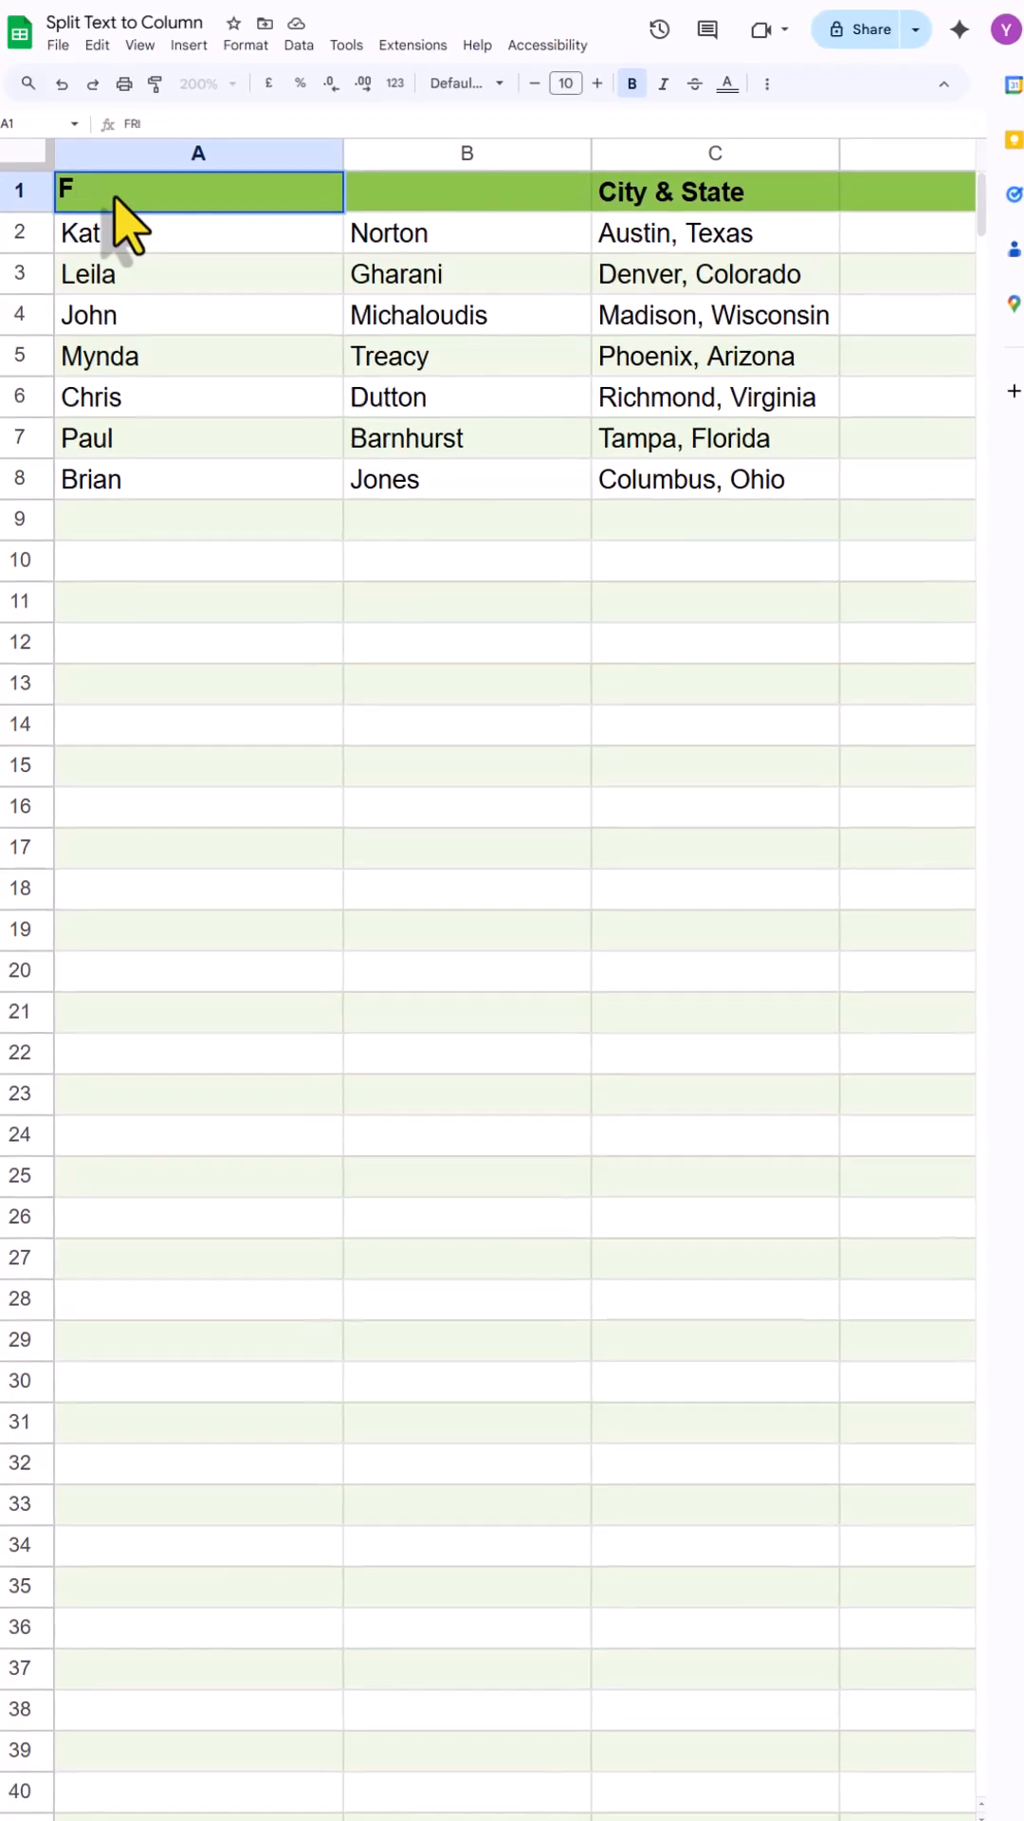
text(irst Nama)
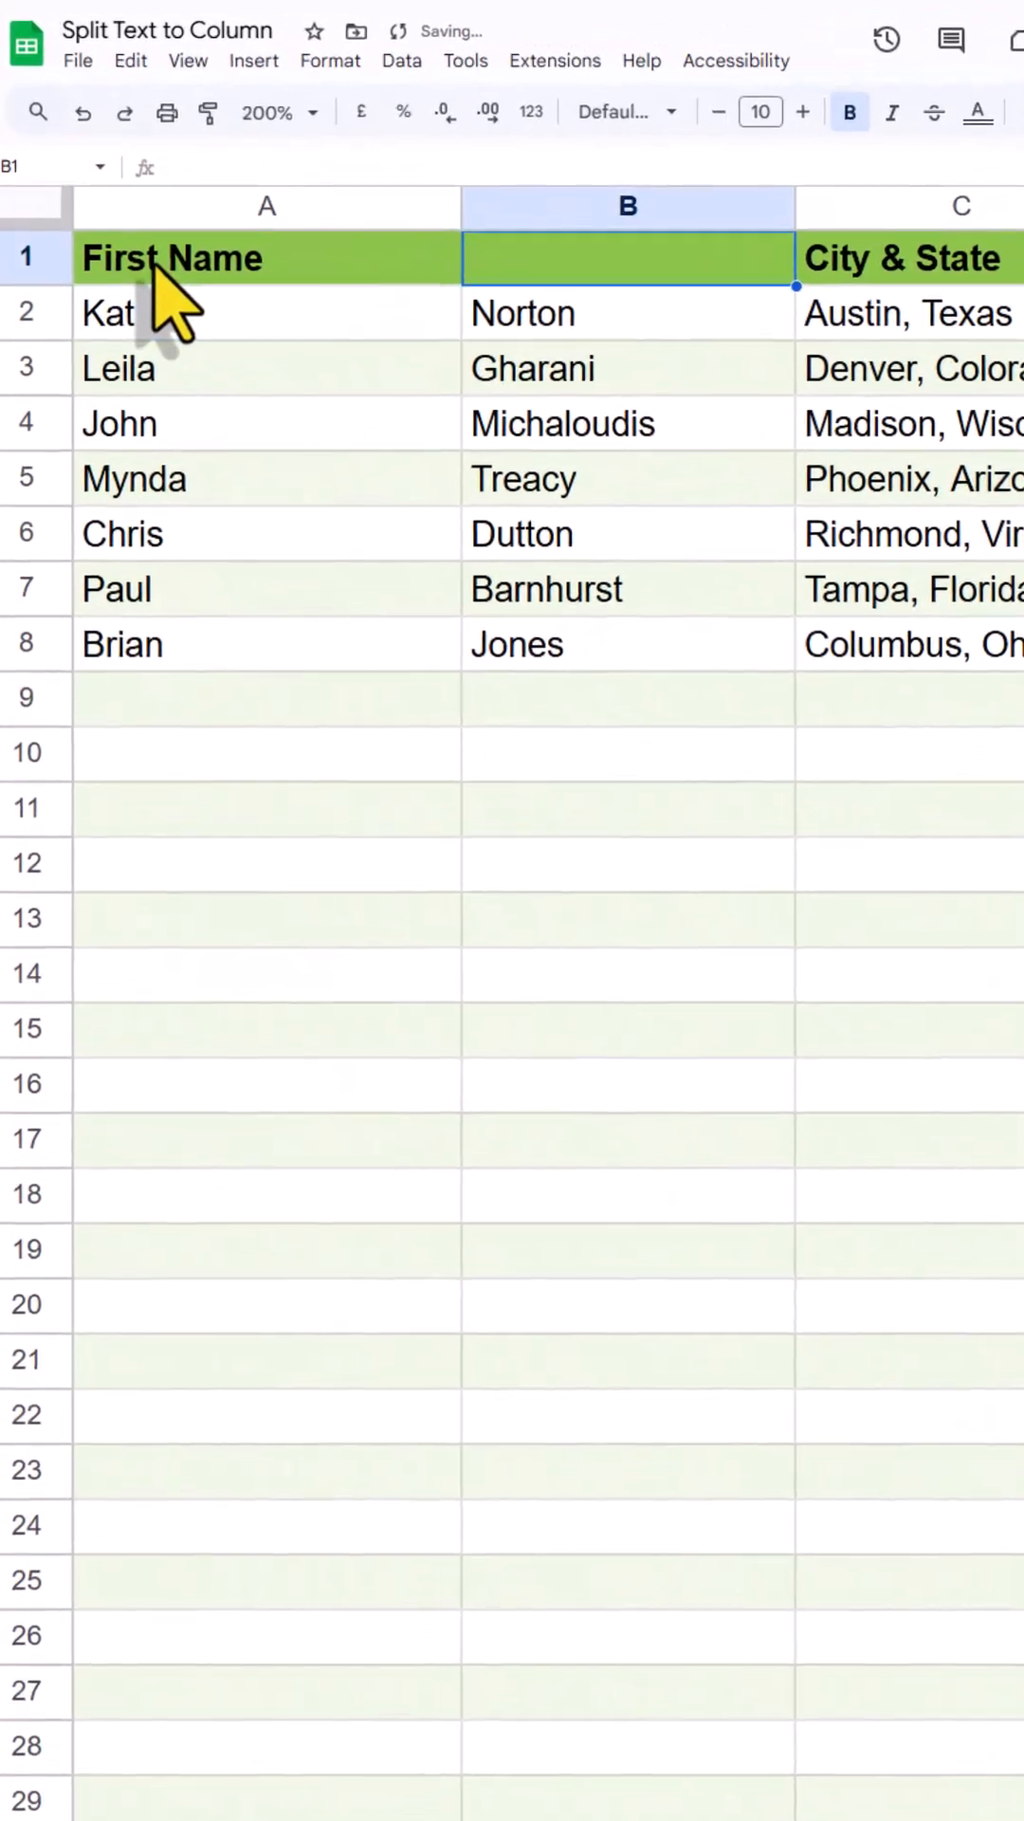
text(Laste)
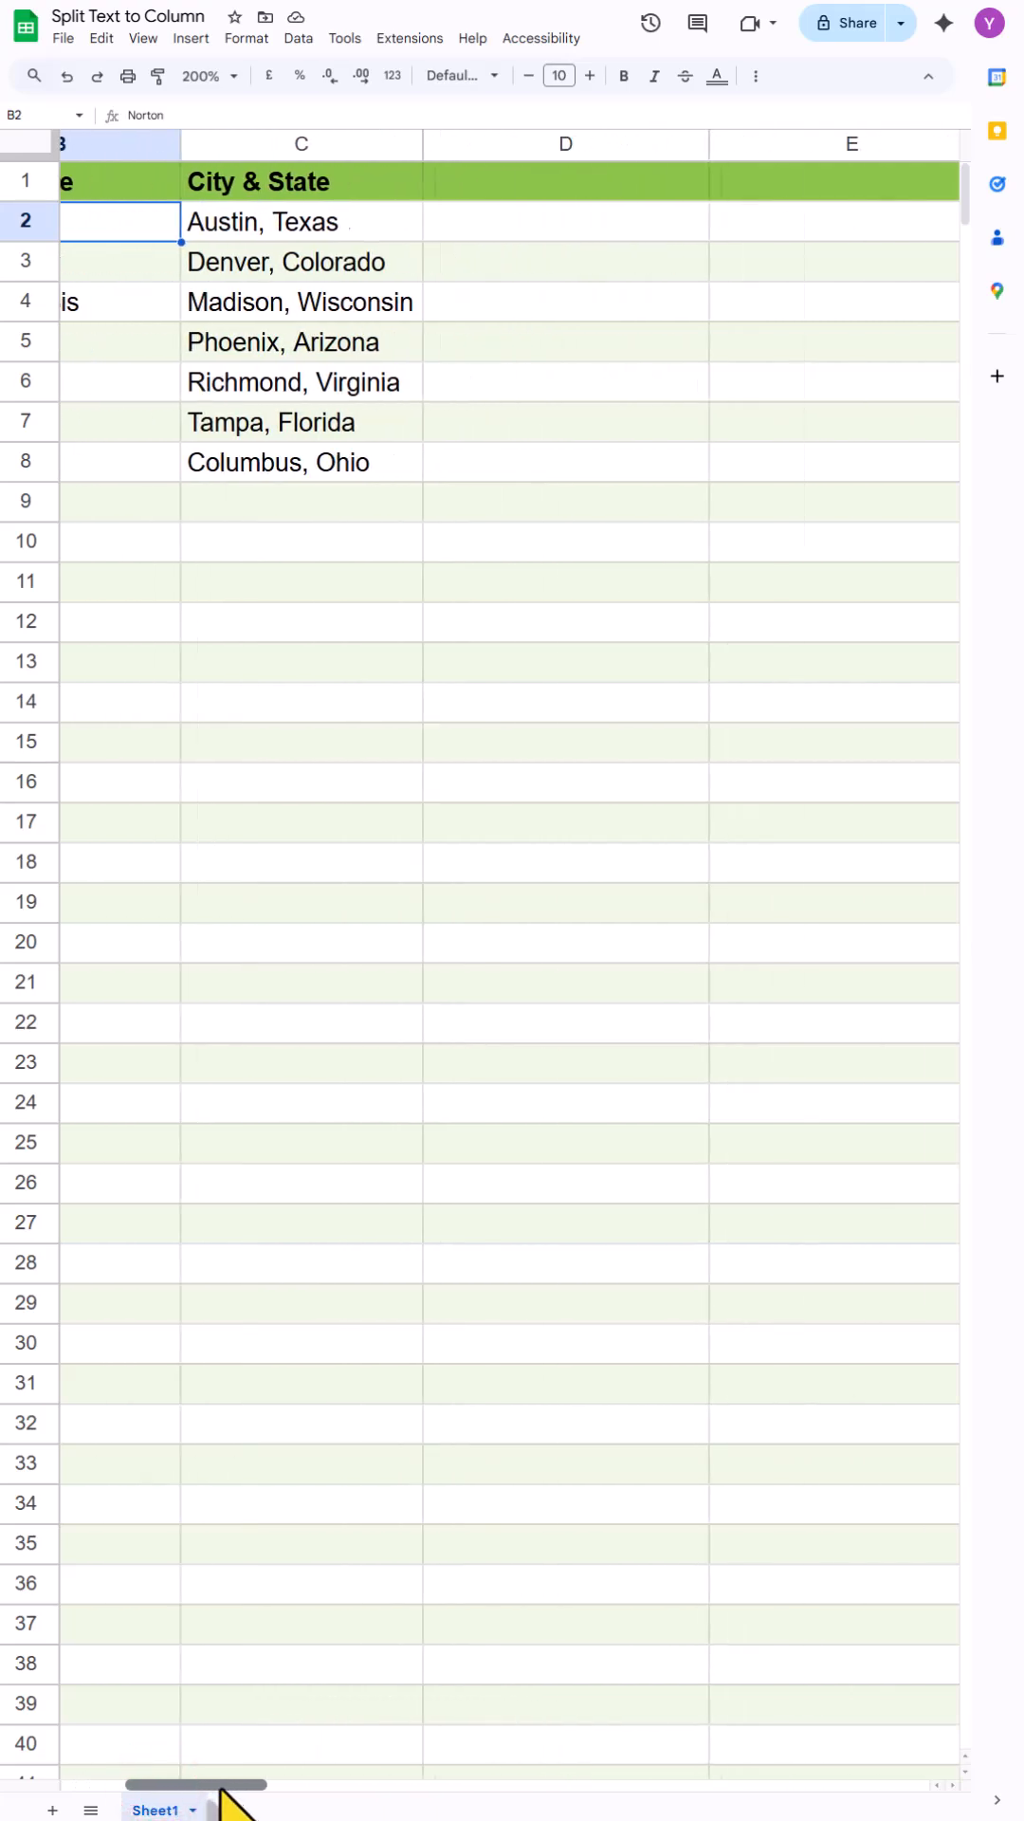
scroll(right, 3)
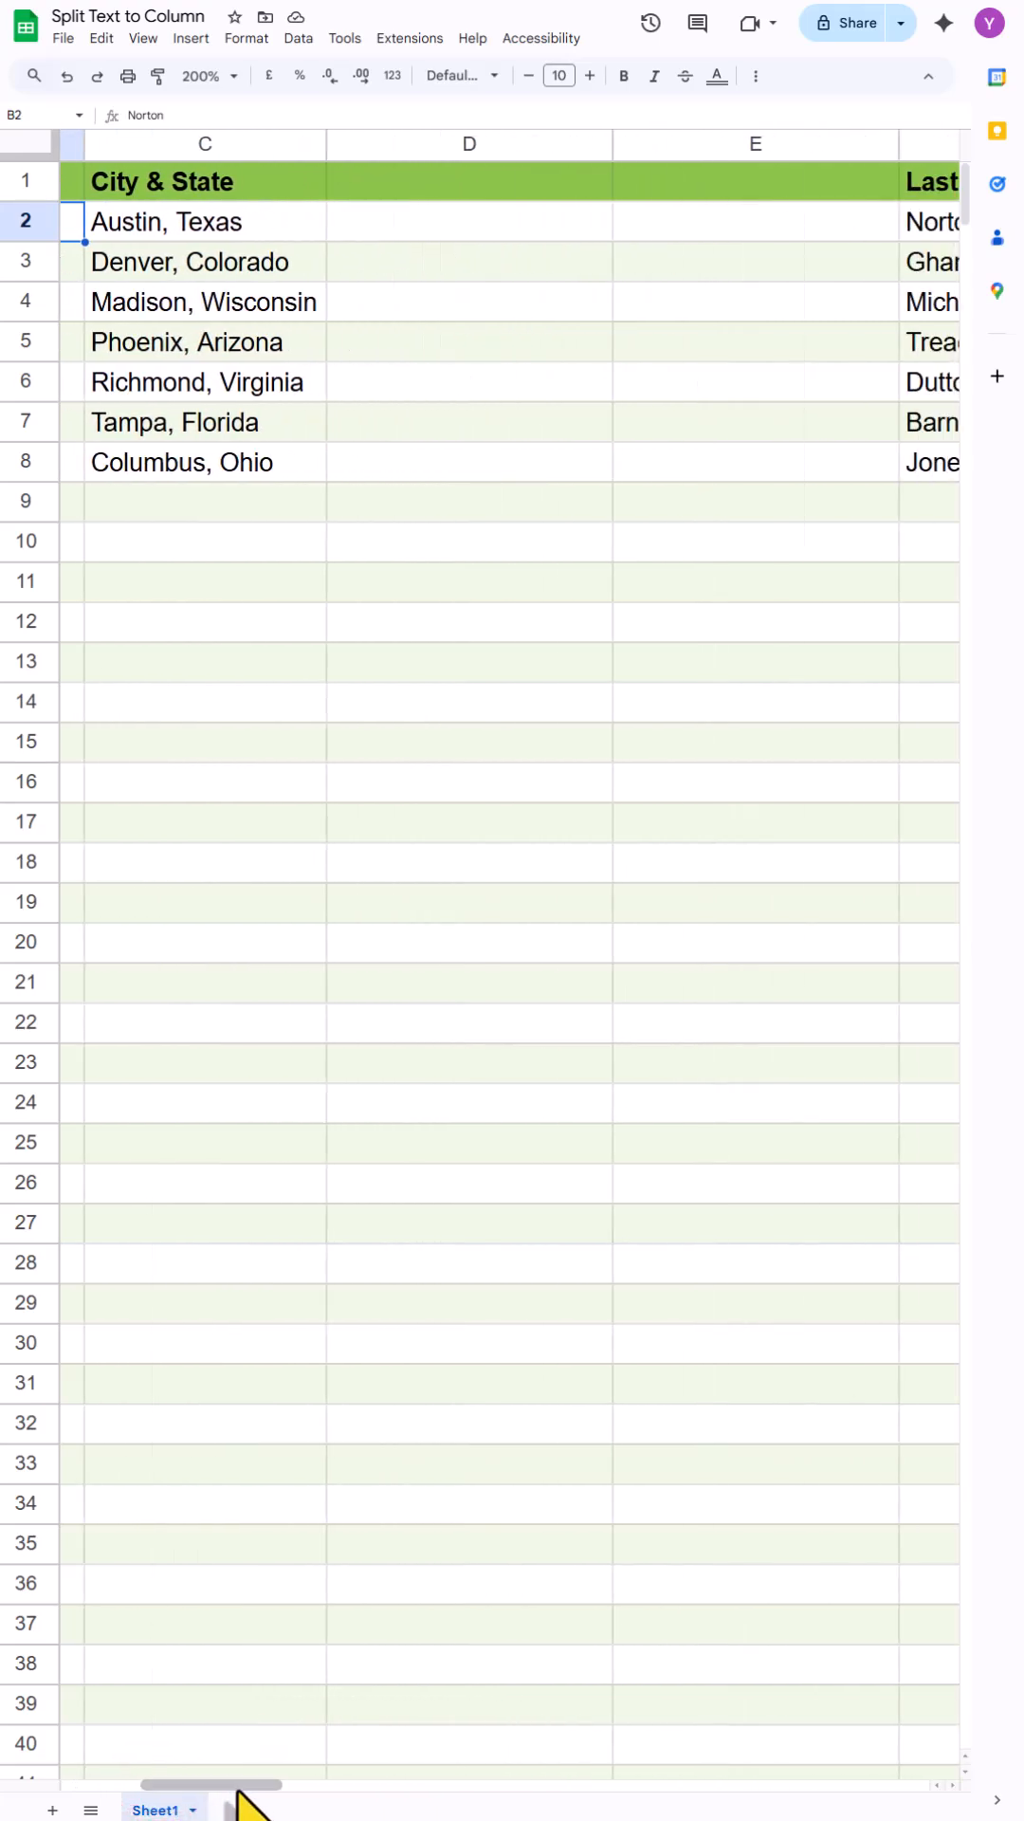
mouse_move(233, 1564)
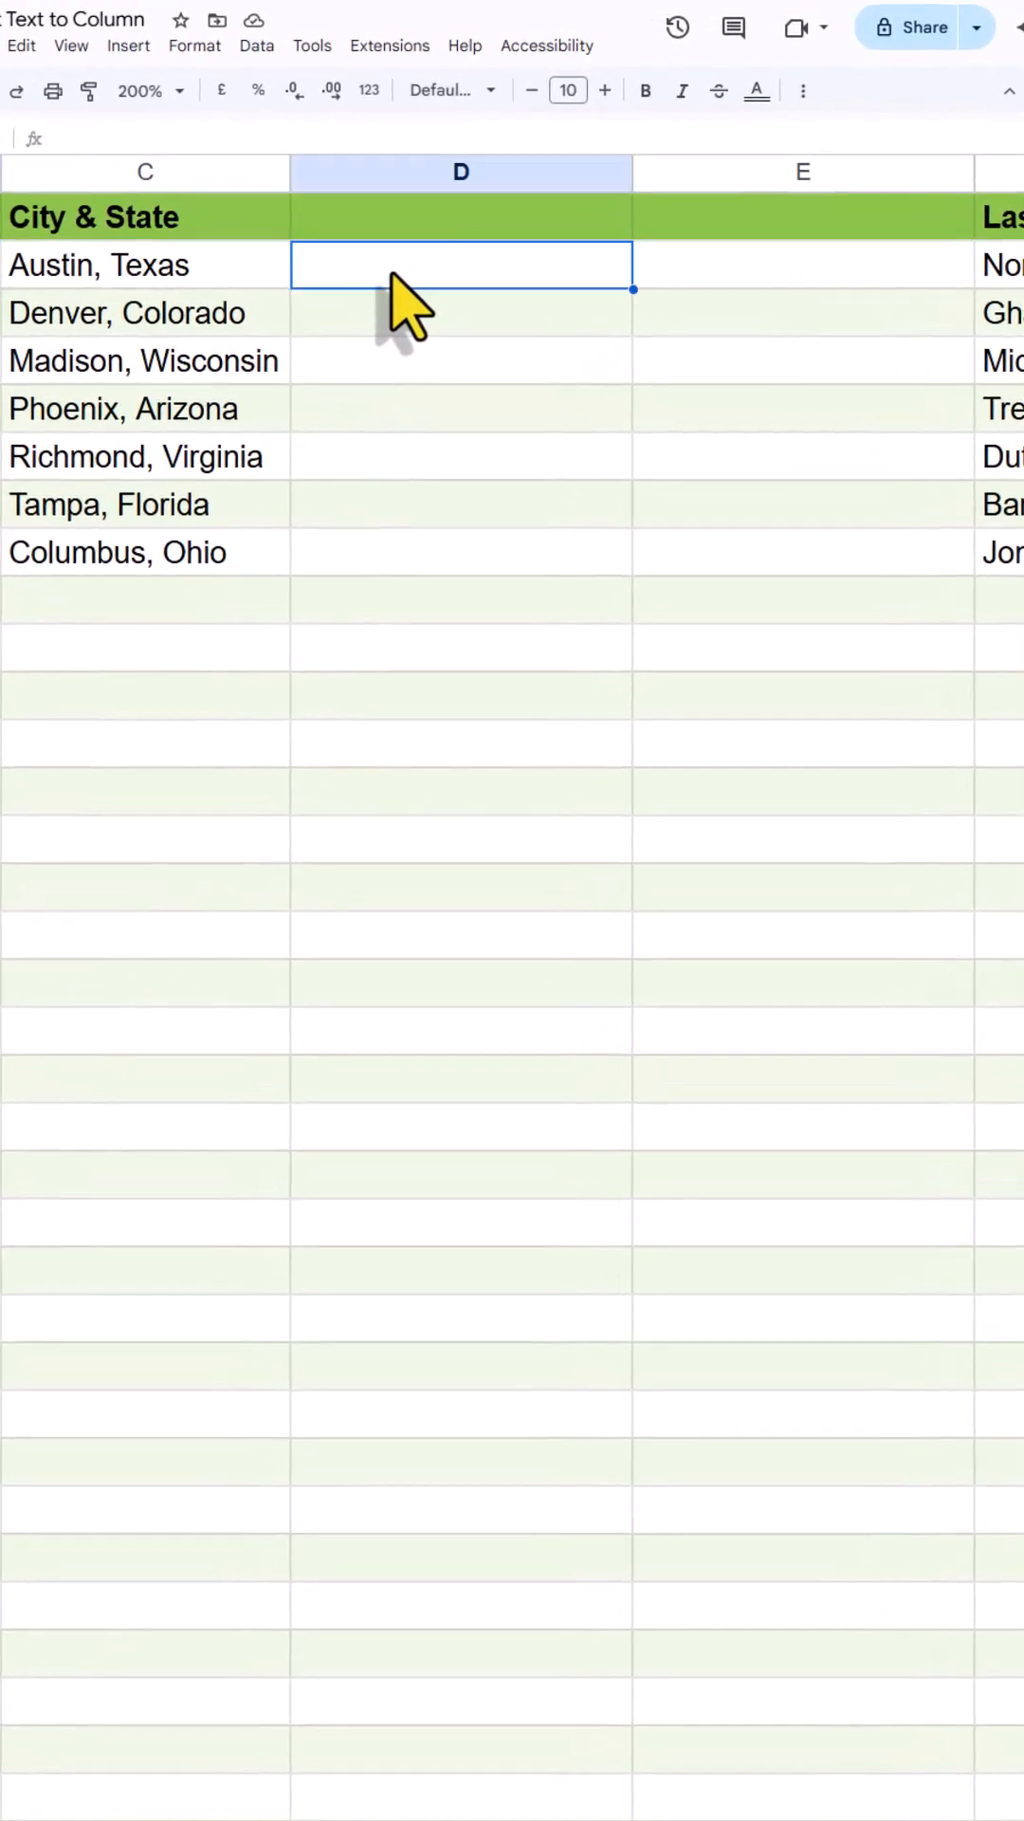
- Enter =SPLIT(C2,",") in D2 and autofill it down to row 8
text(=)
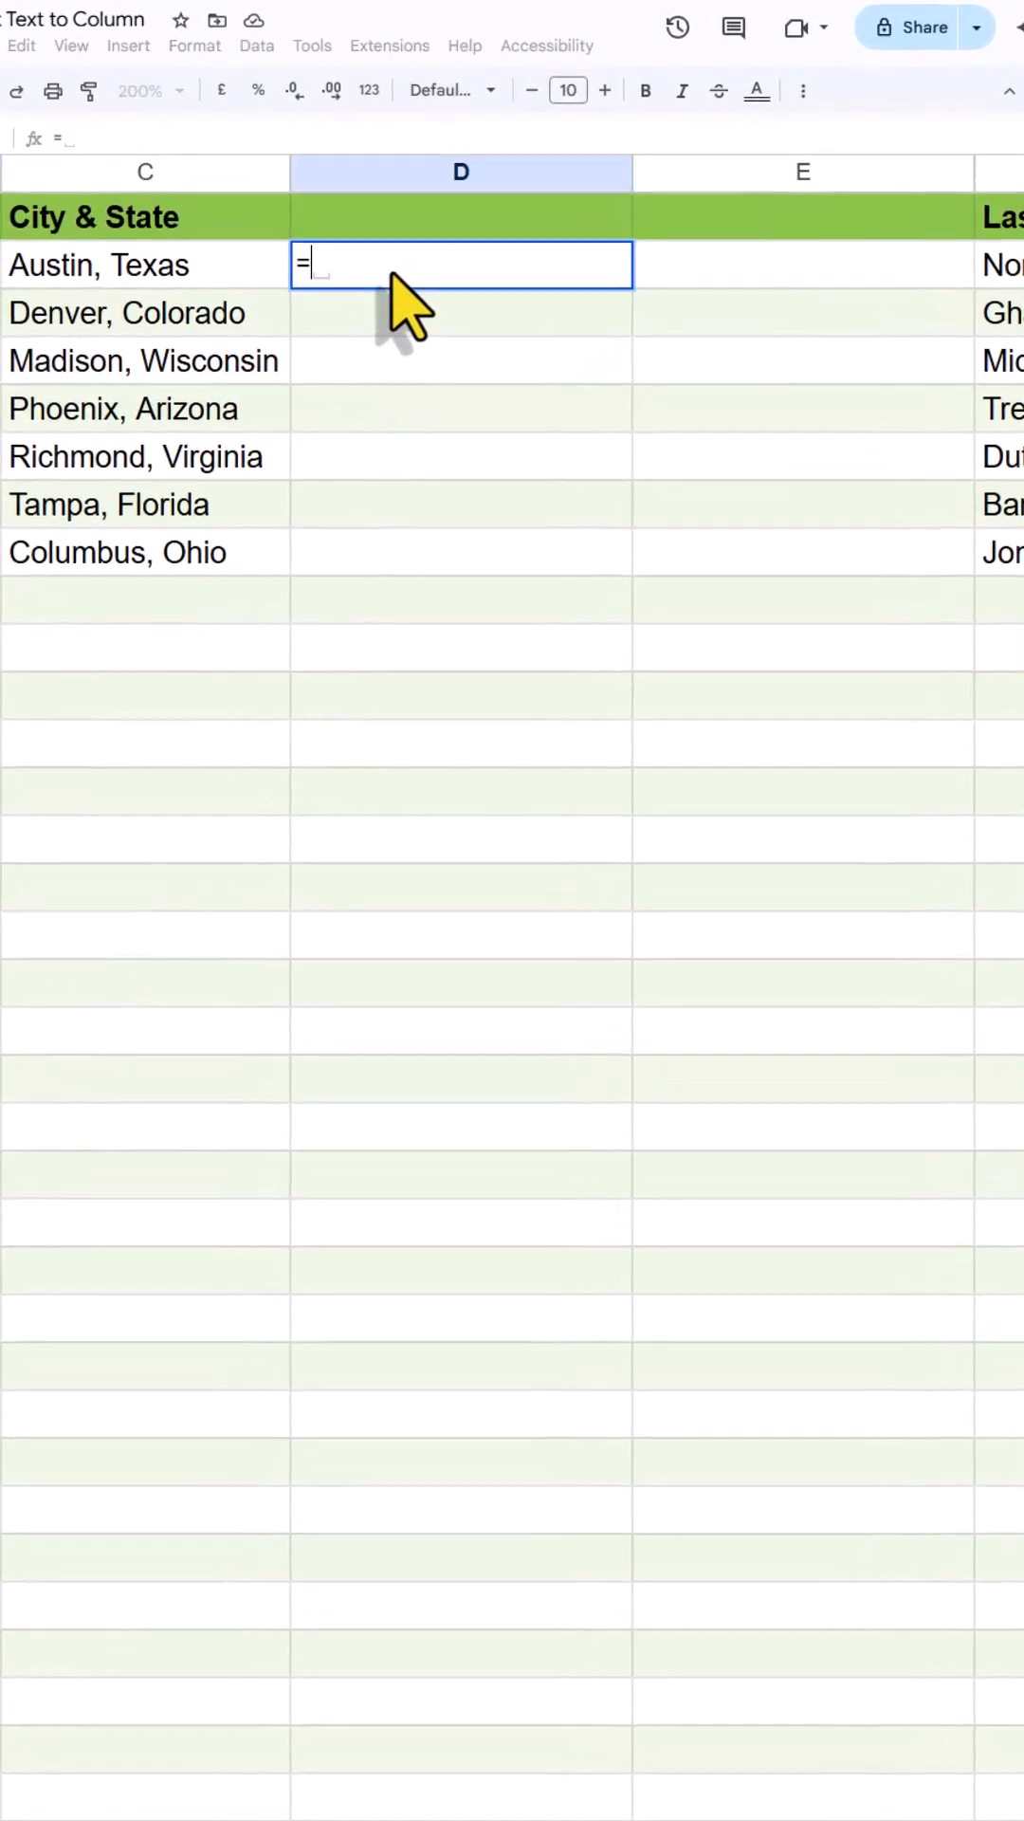
text(SPLIT(C2)
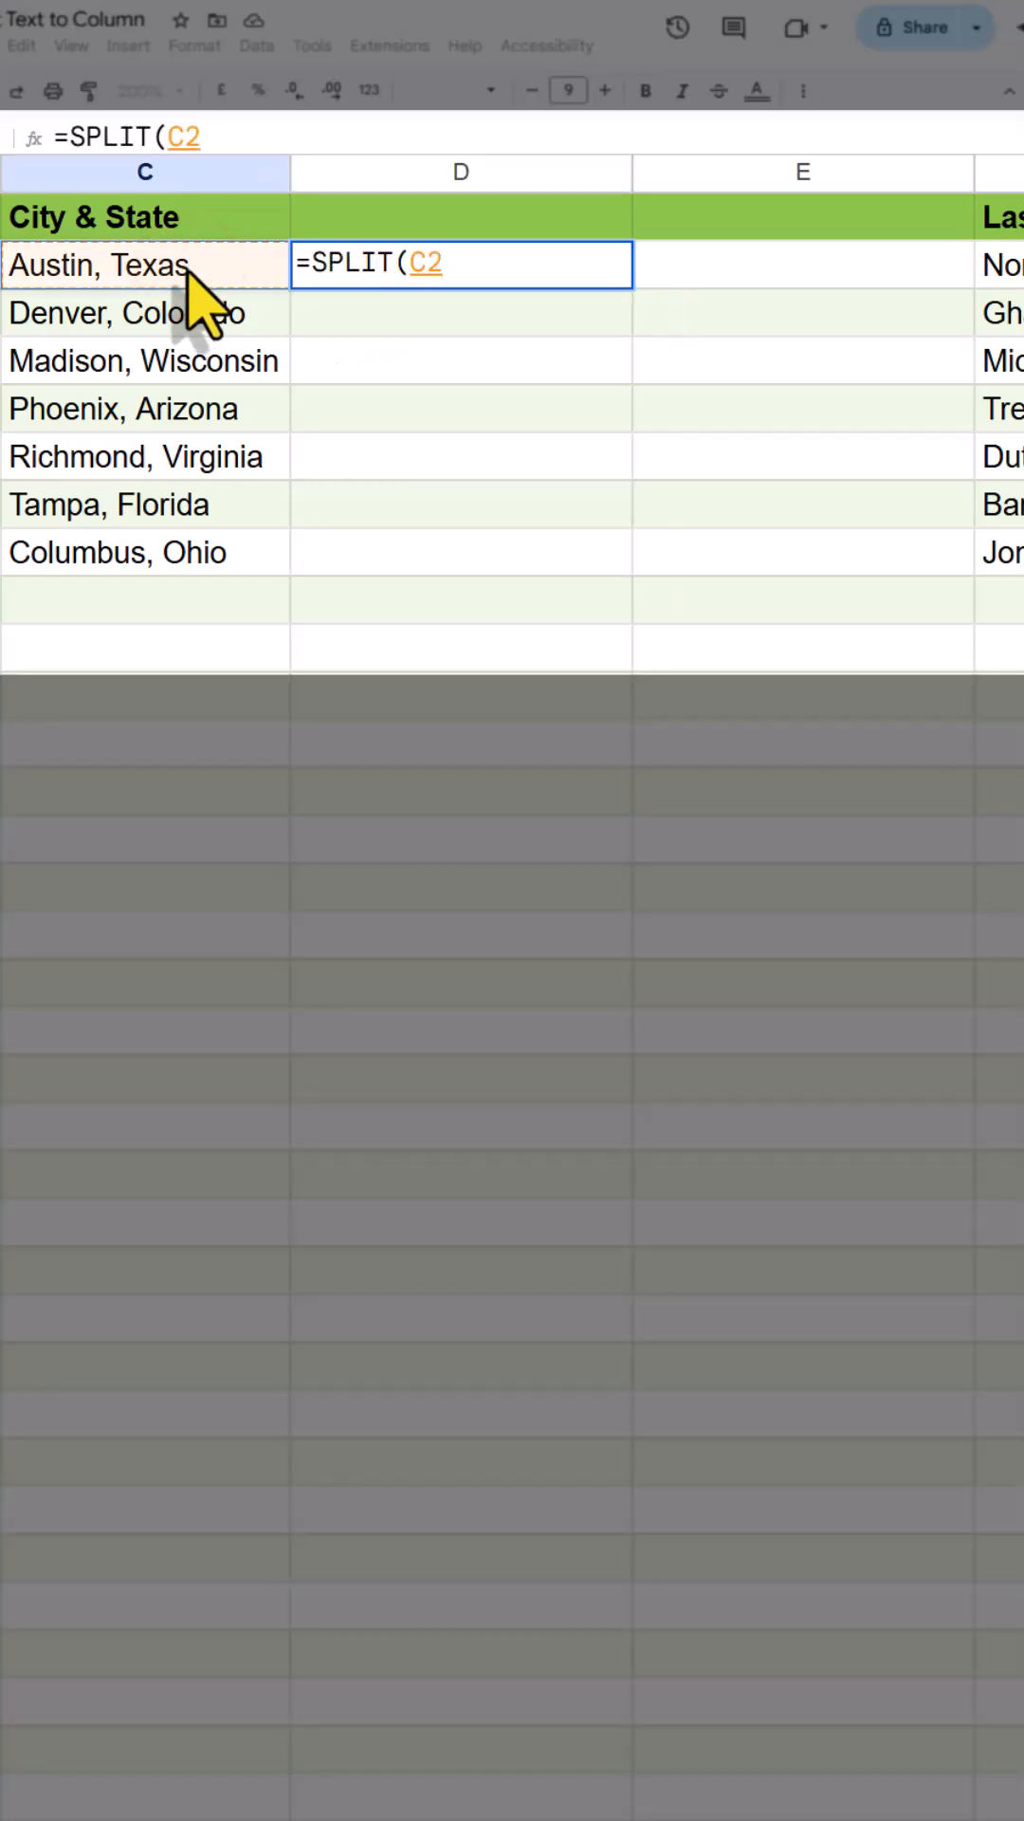
text(,")
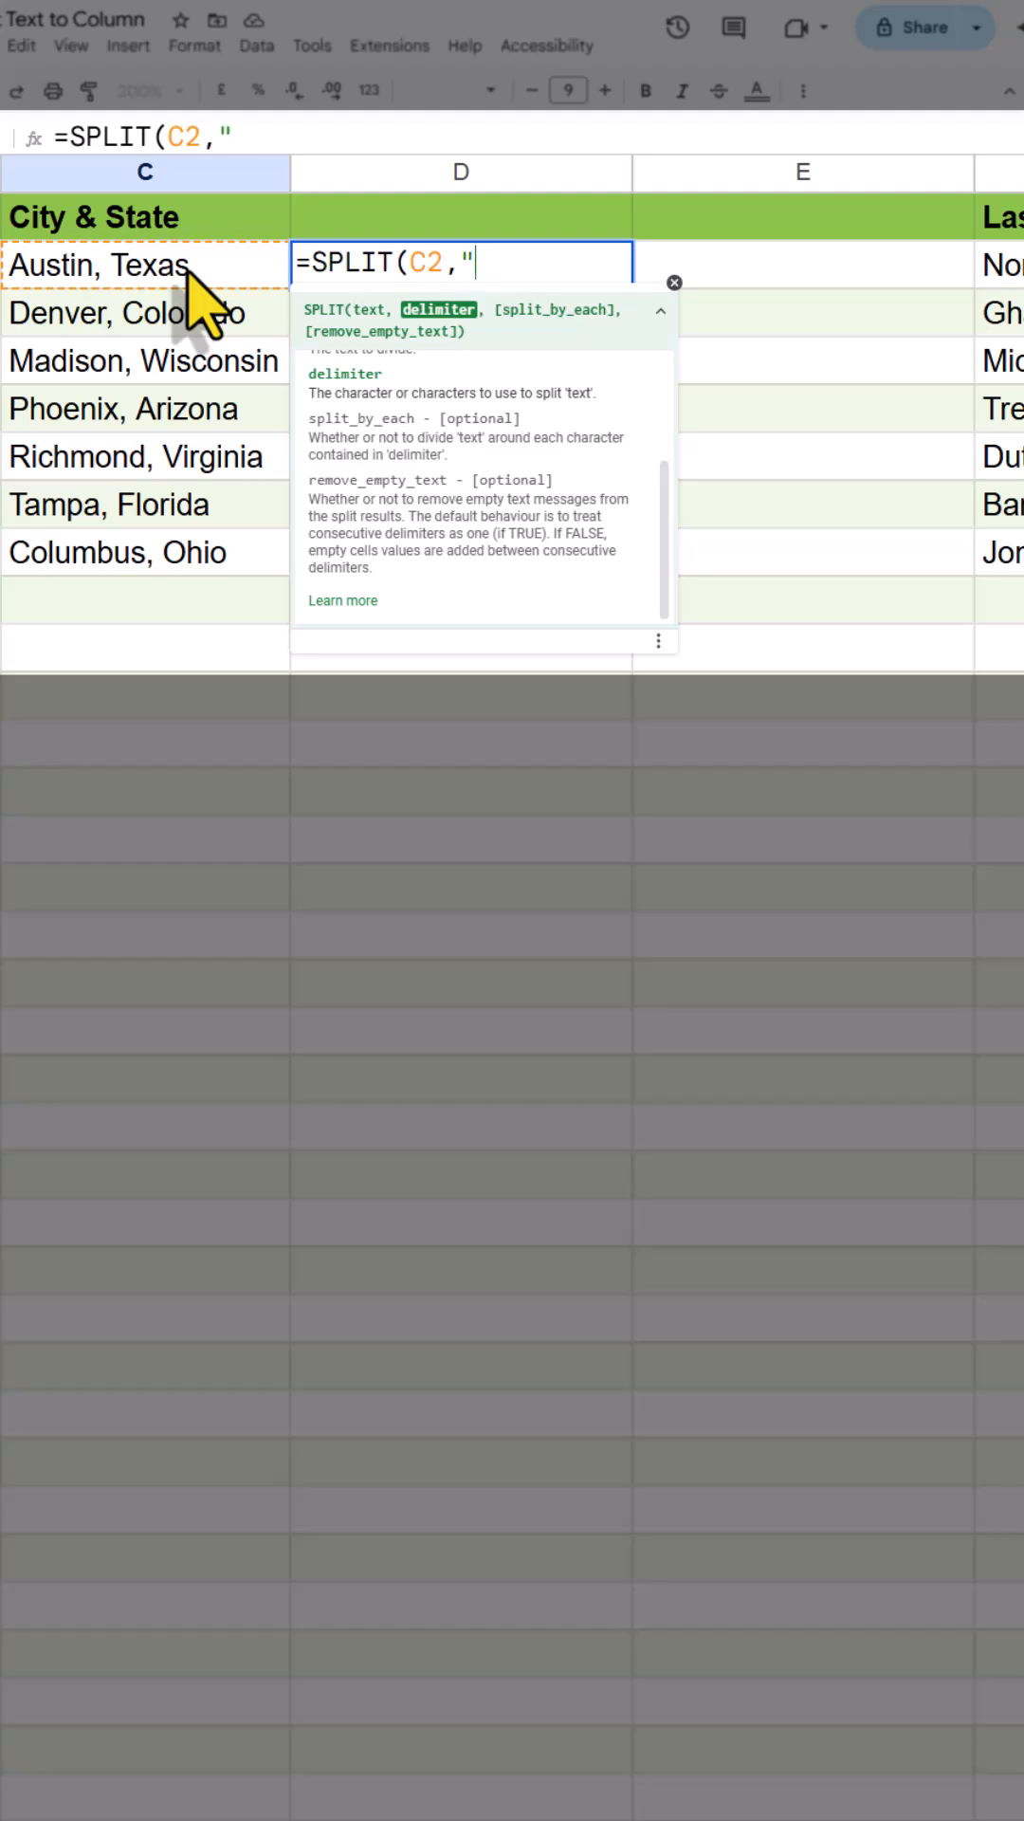
key(Enter)
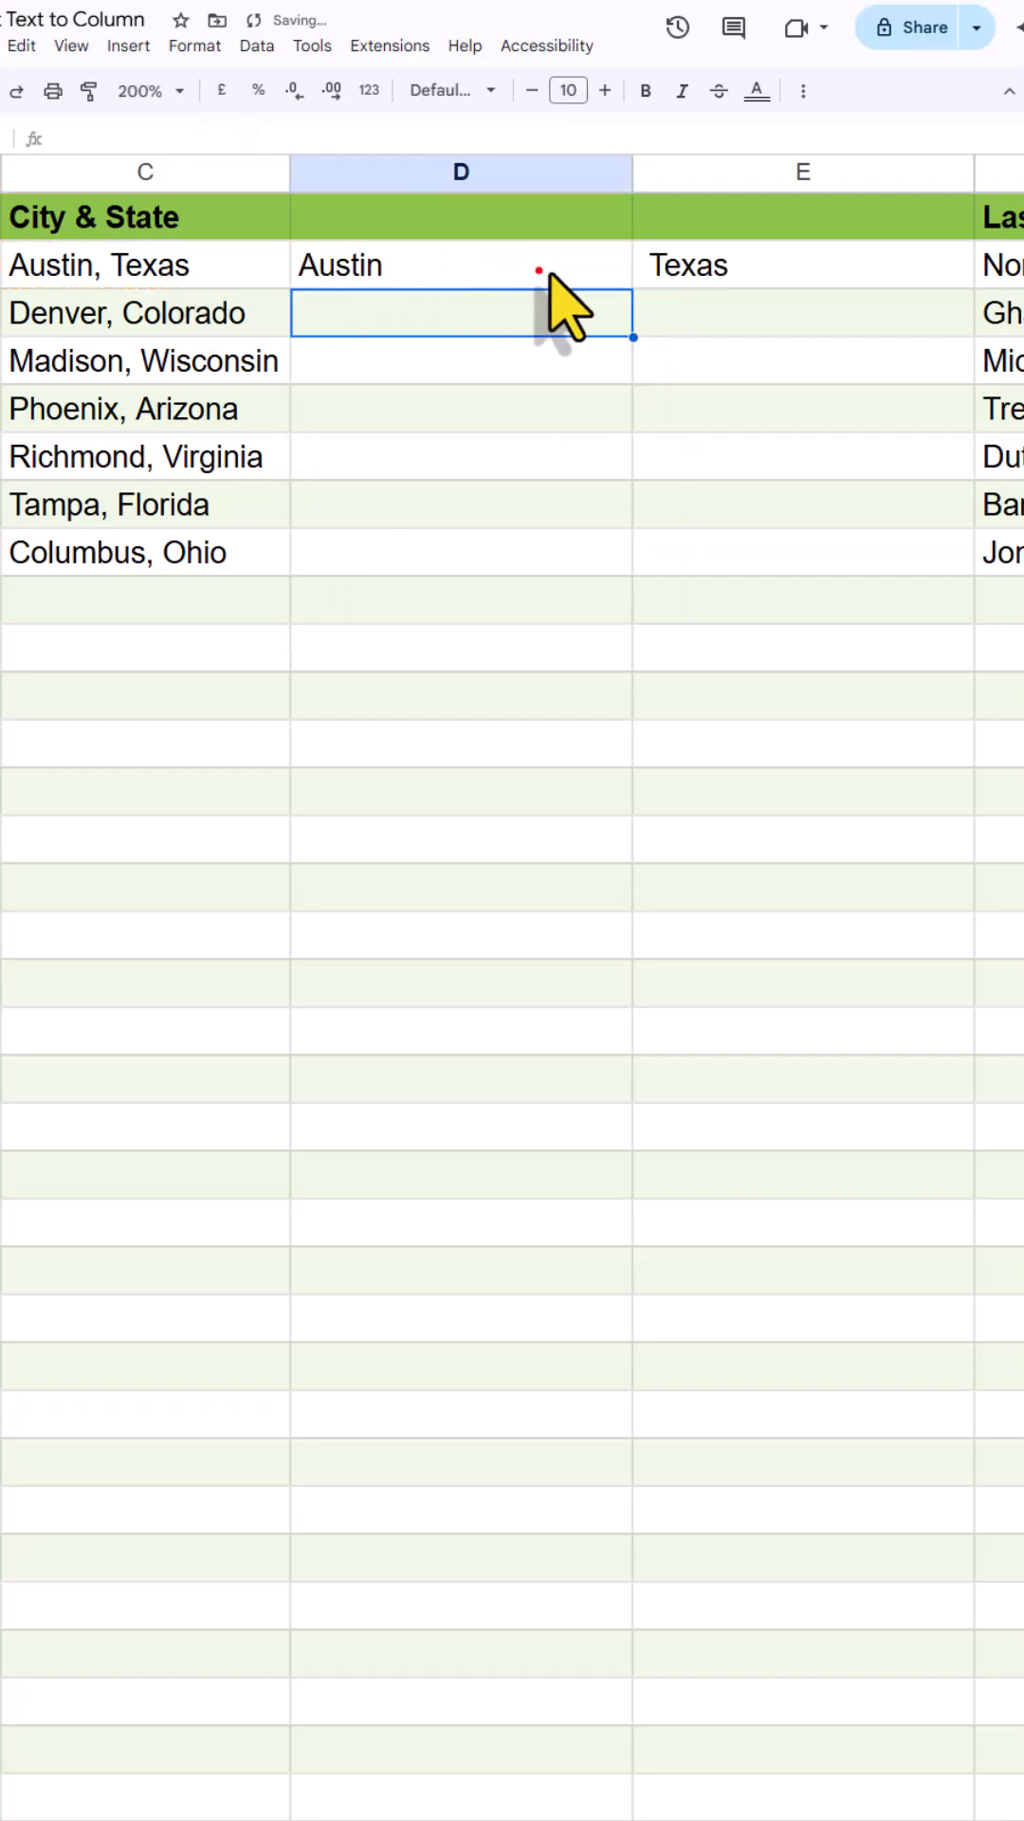
click(461, 265)
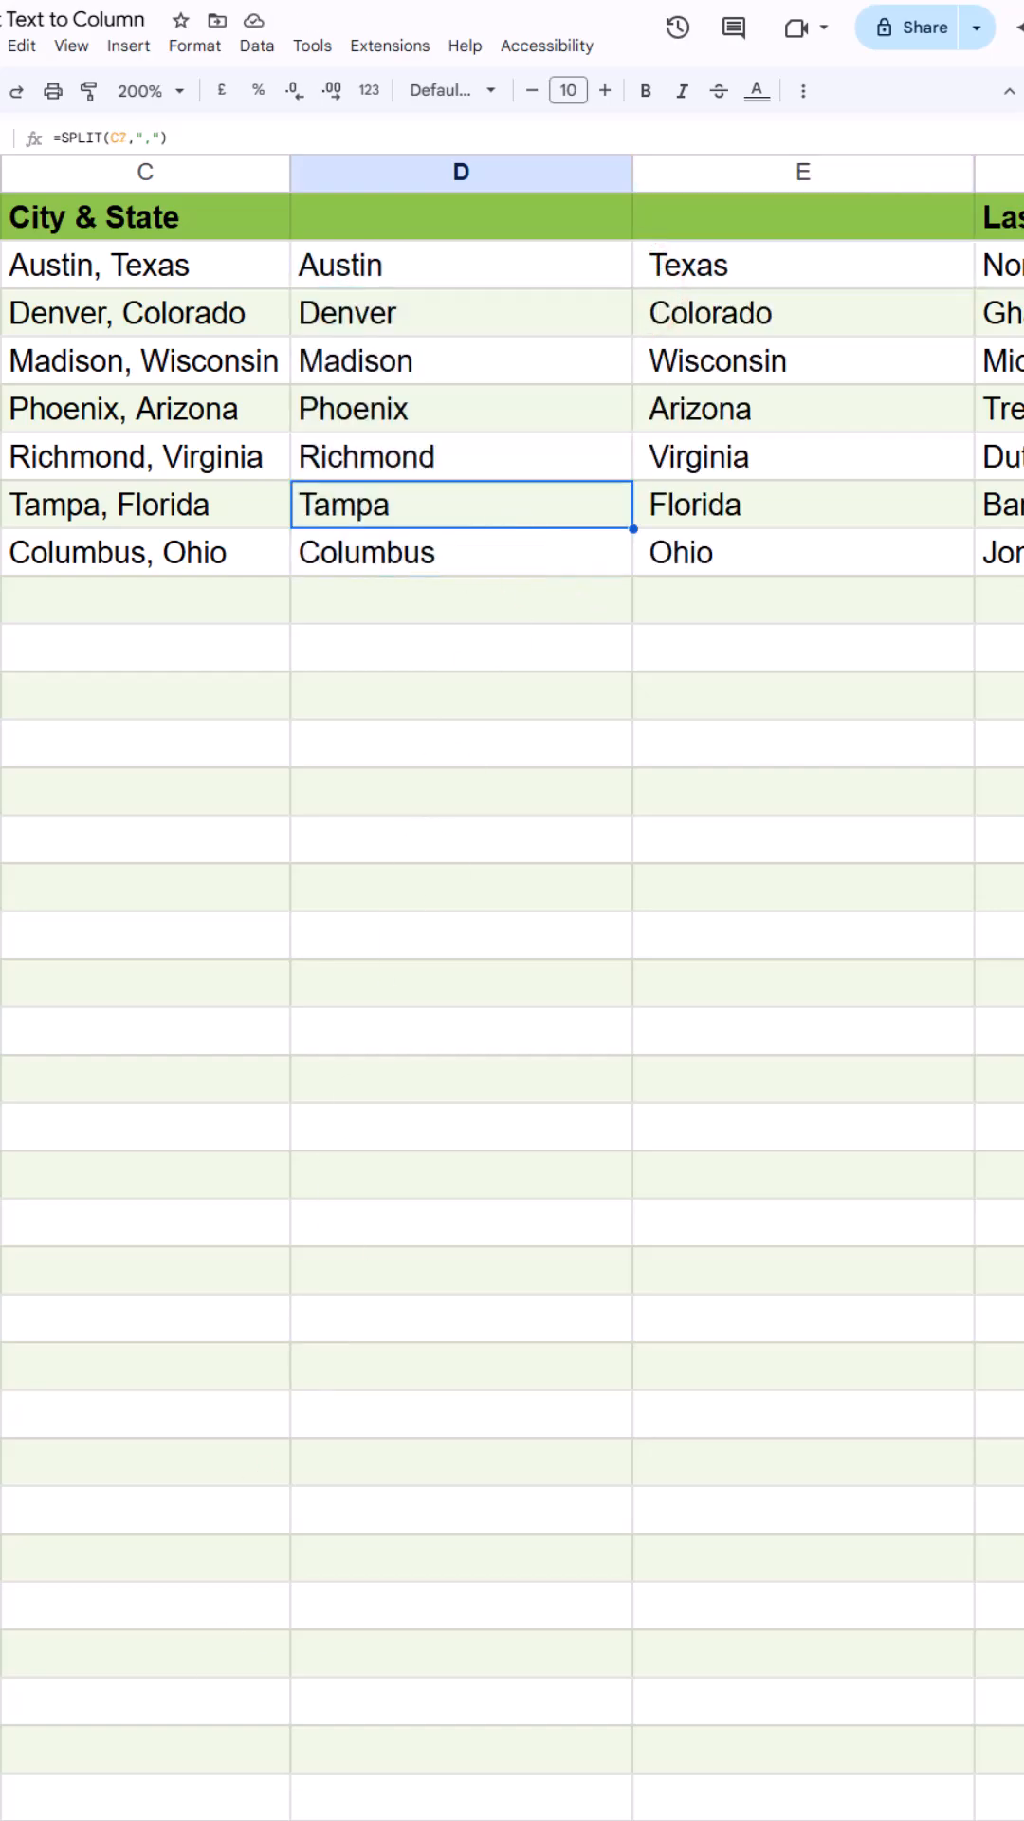
- Paste F2:F8 into G2 and apply the paste option Split text to columns
scroll(right, 3)
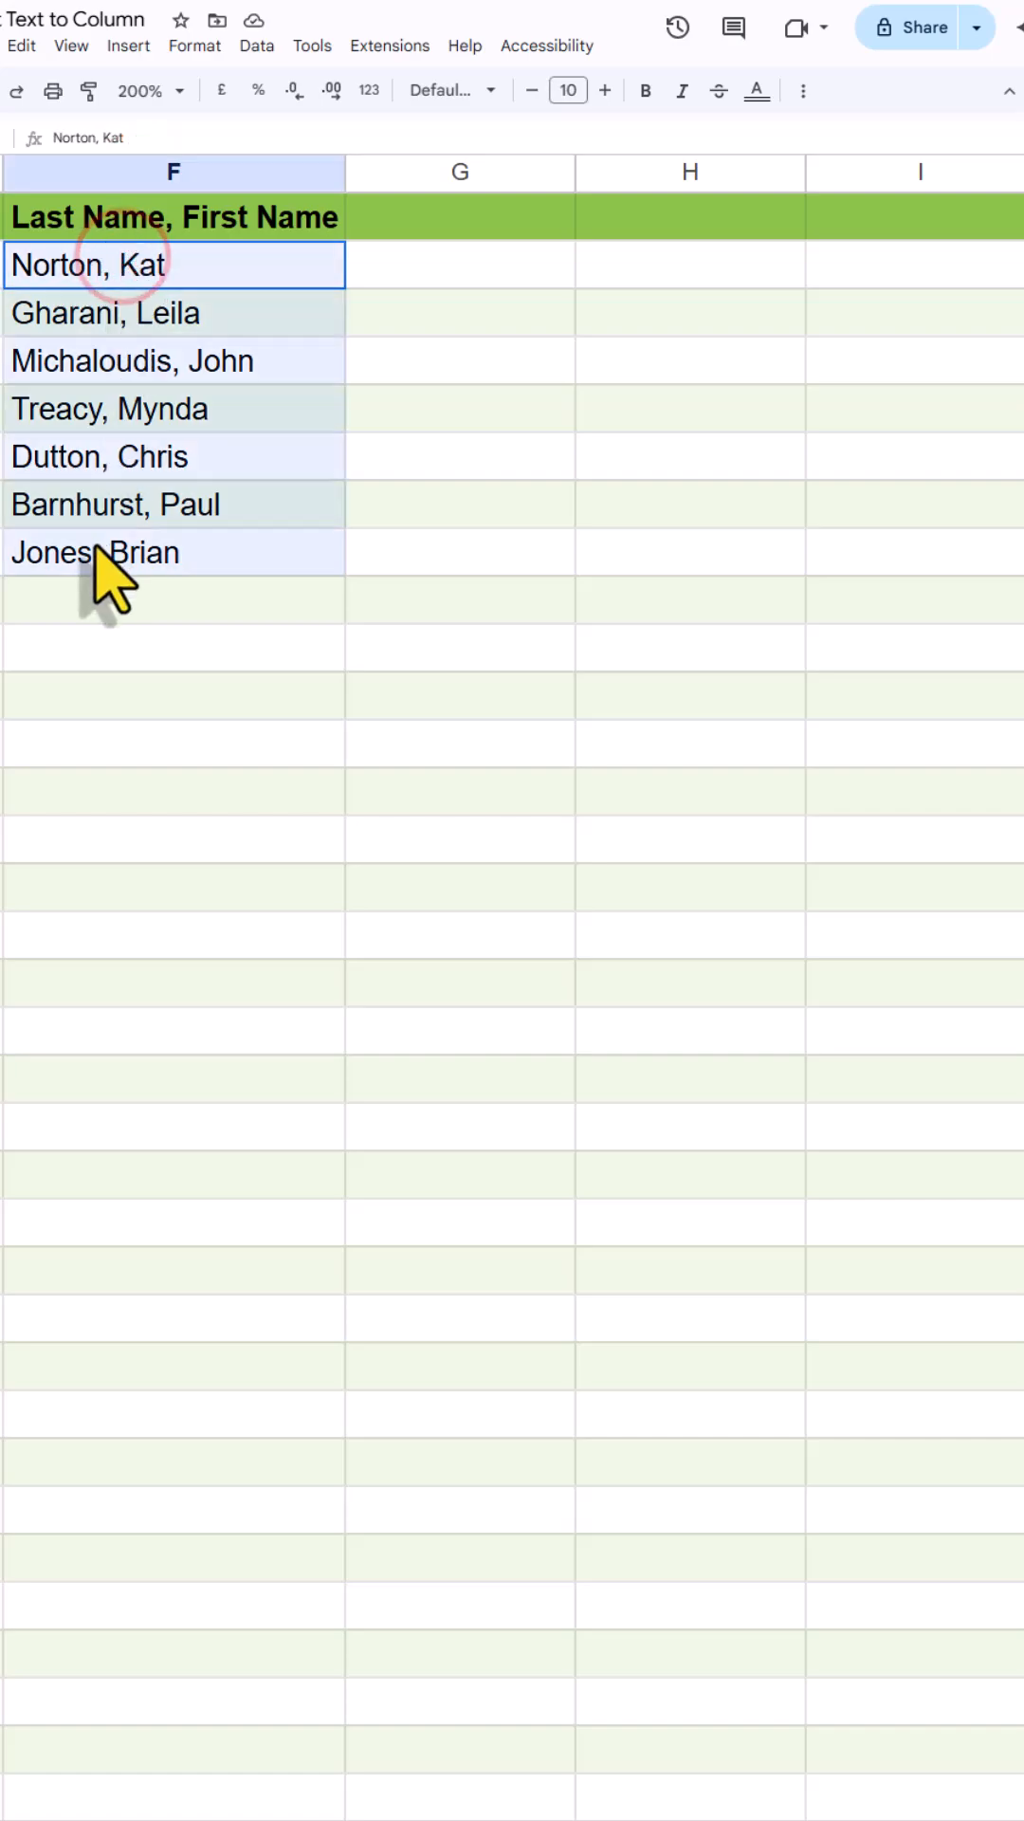
click(459, 279)
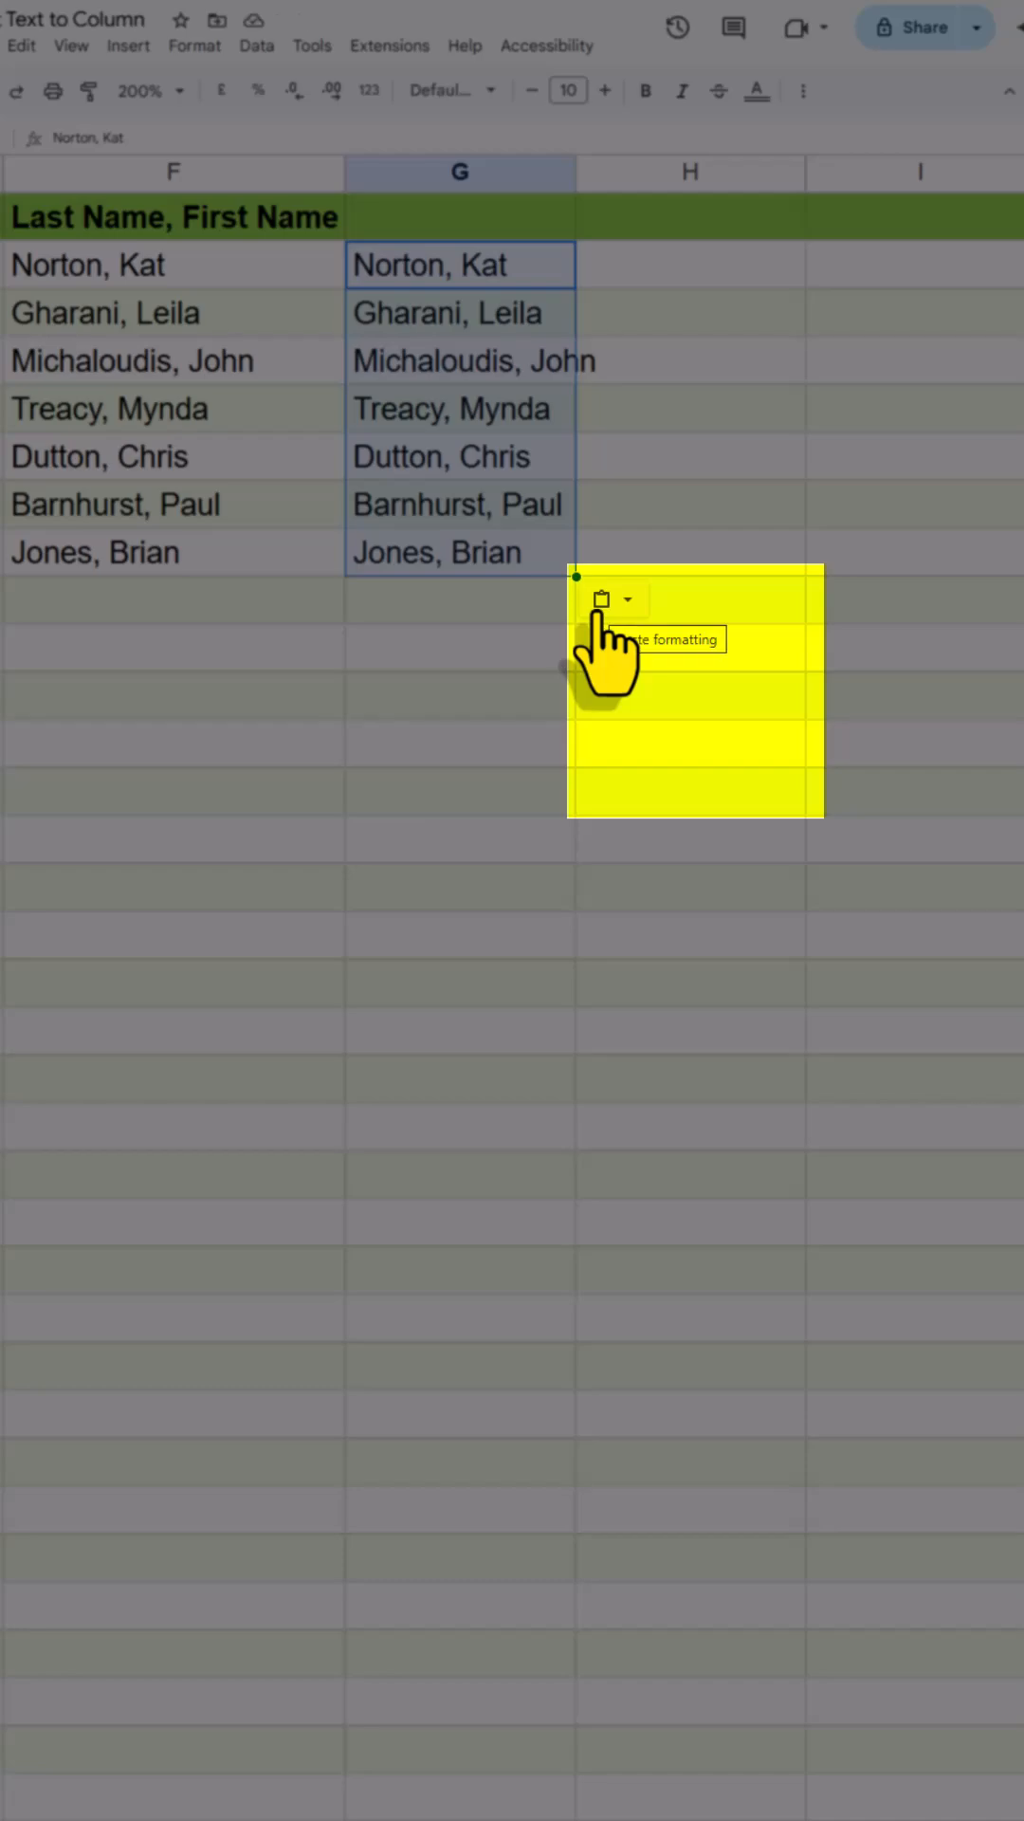
click(611, 600)
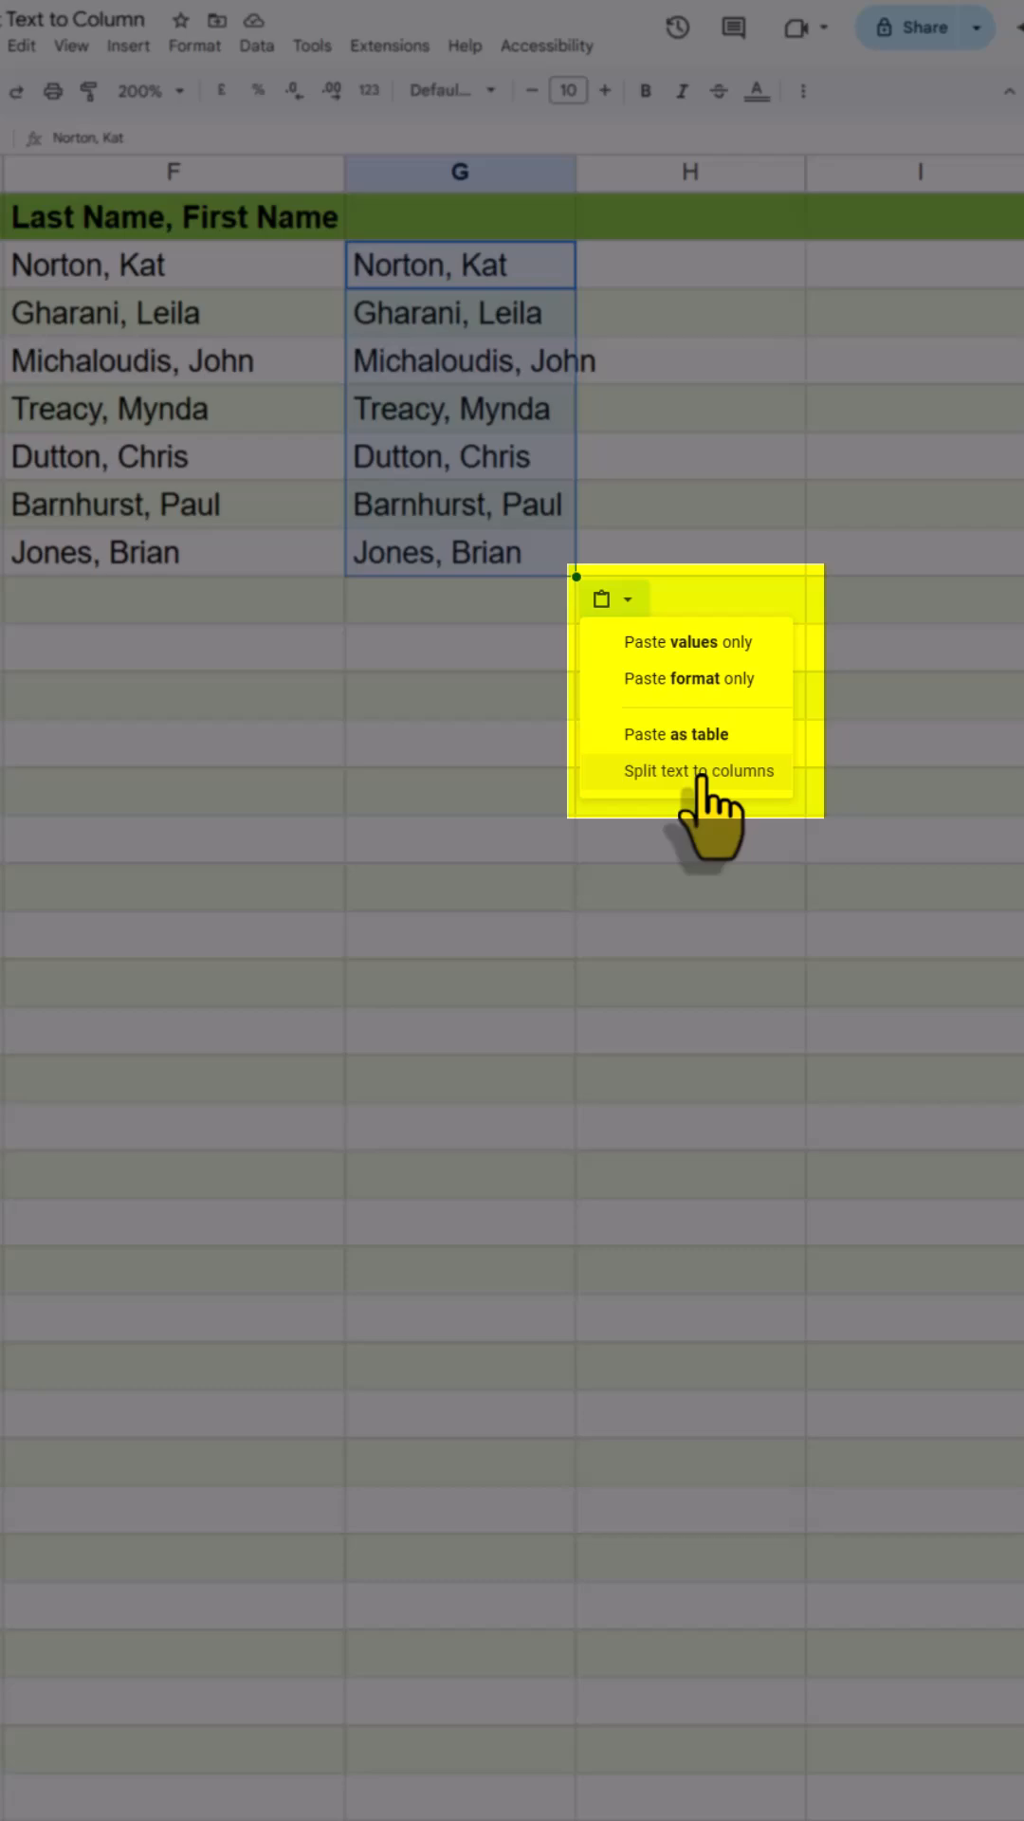
click(702, 770)
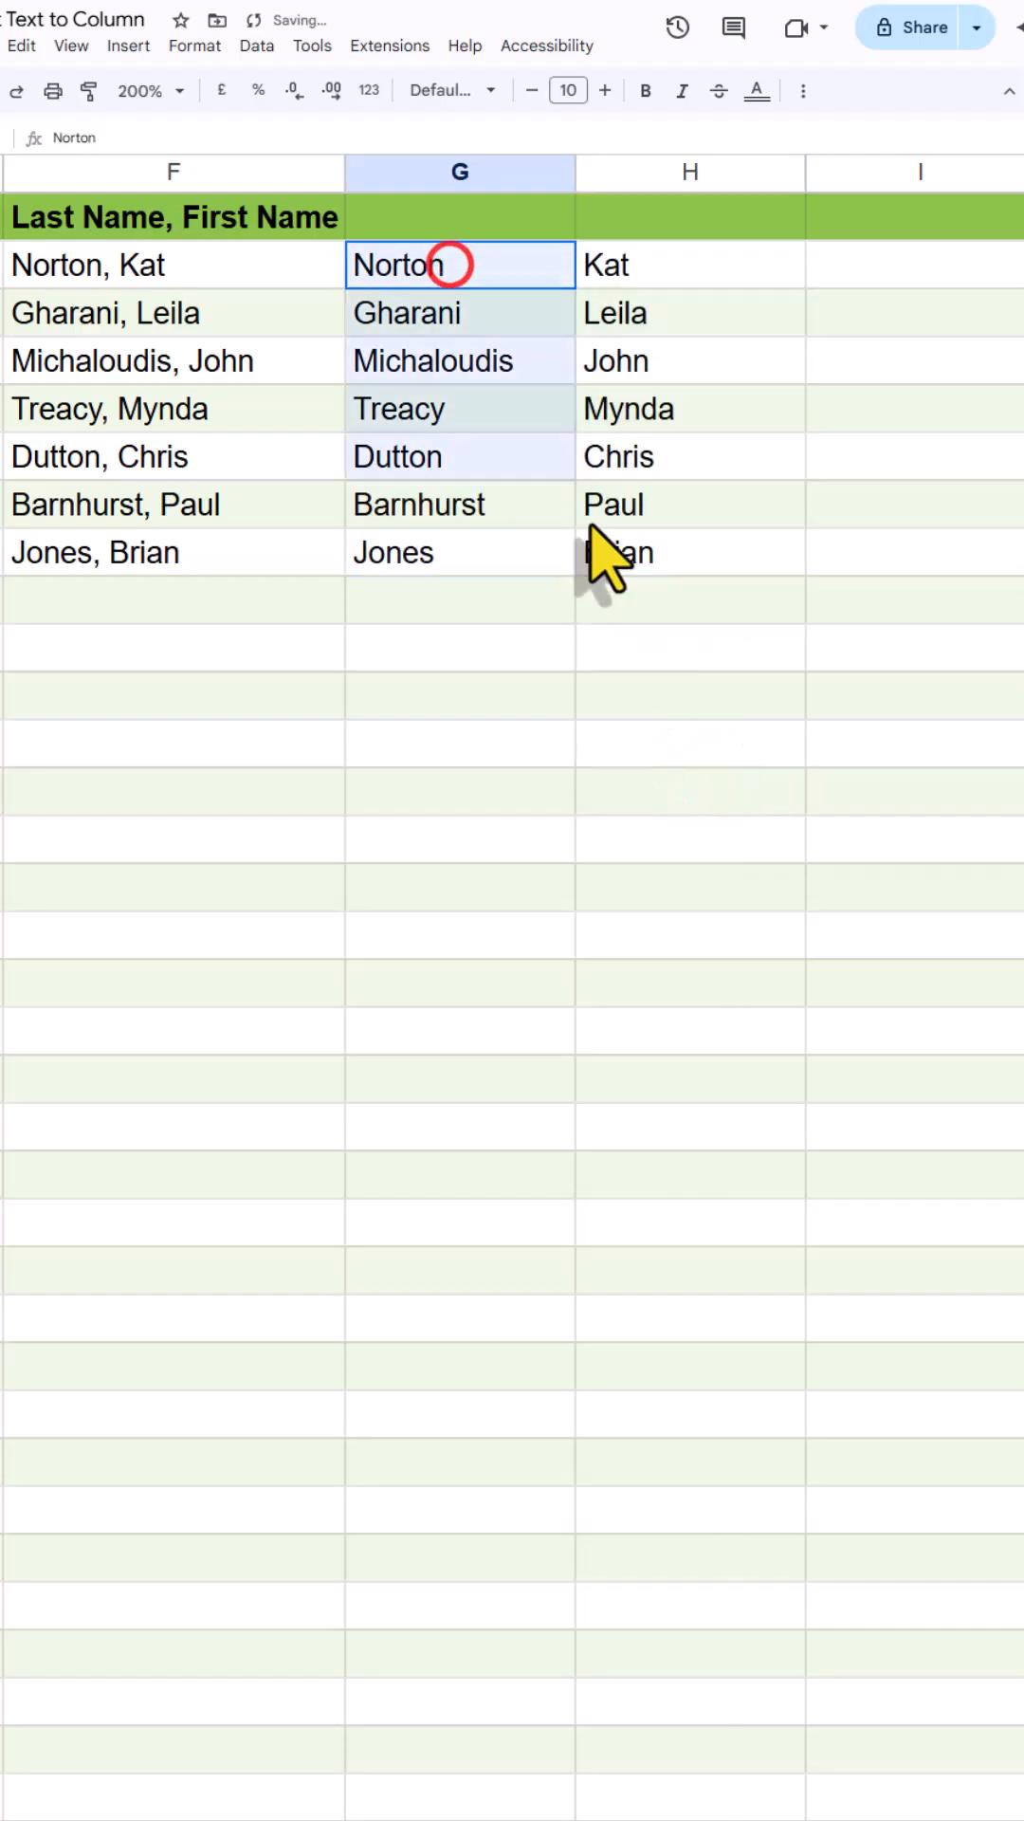
drag(459, 266, 691, 552)
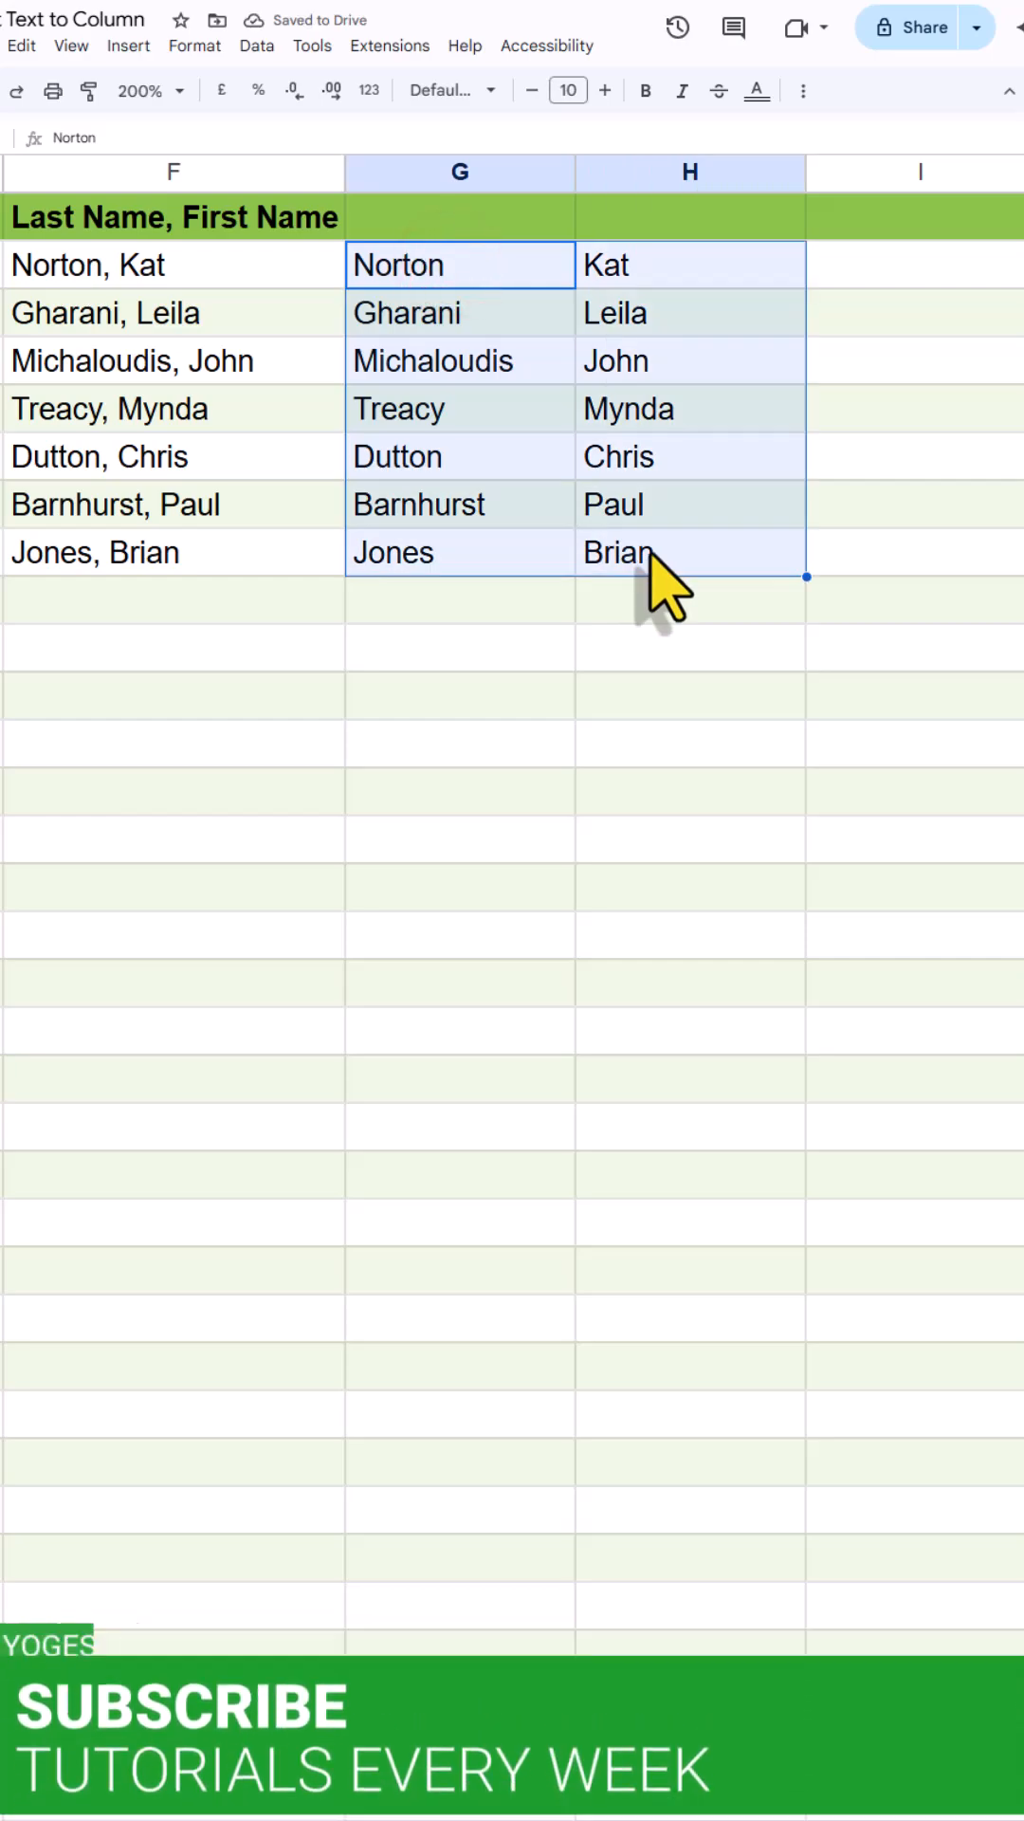